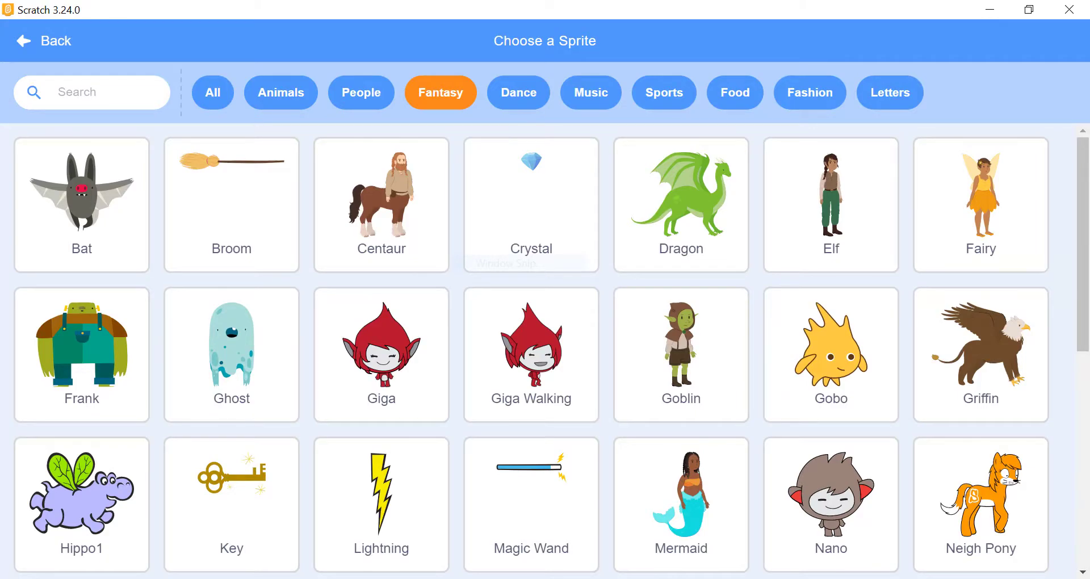
# Reset the Crab's sprite-info fields to x 0, y 0 and Direction 90 so it sits at stage centre.
pyautogui.click(42, 41)
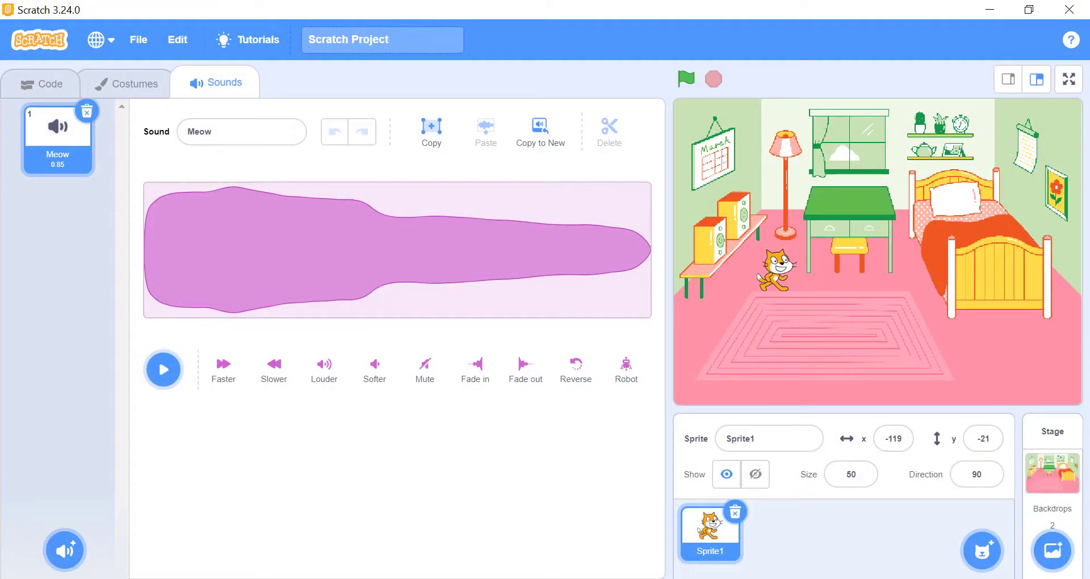
pyautogui.click(41, 83)
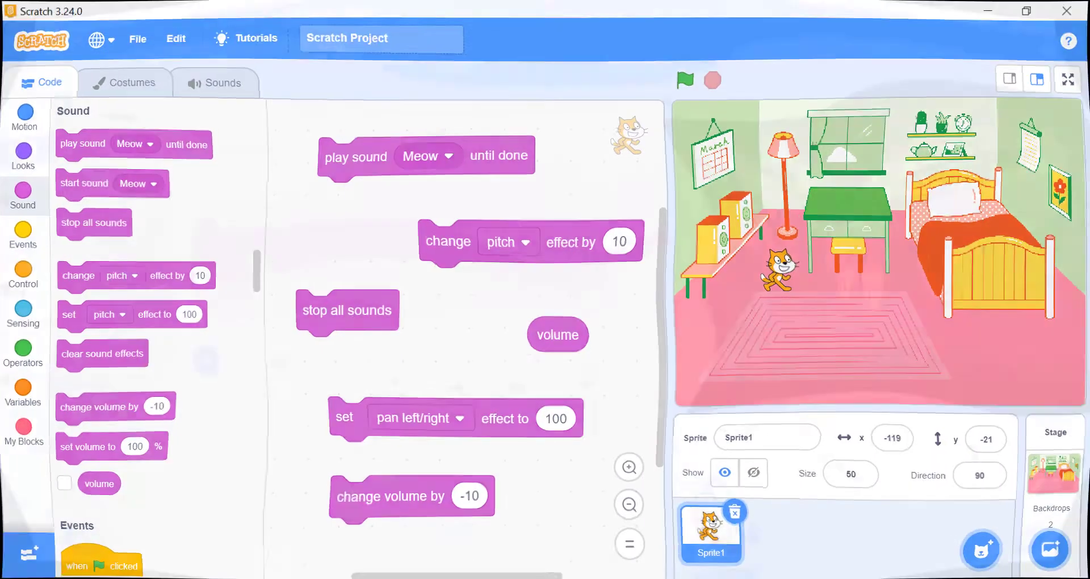
pyautogui.click(223, 83)
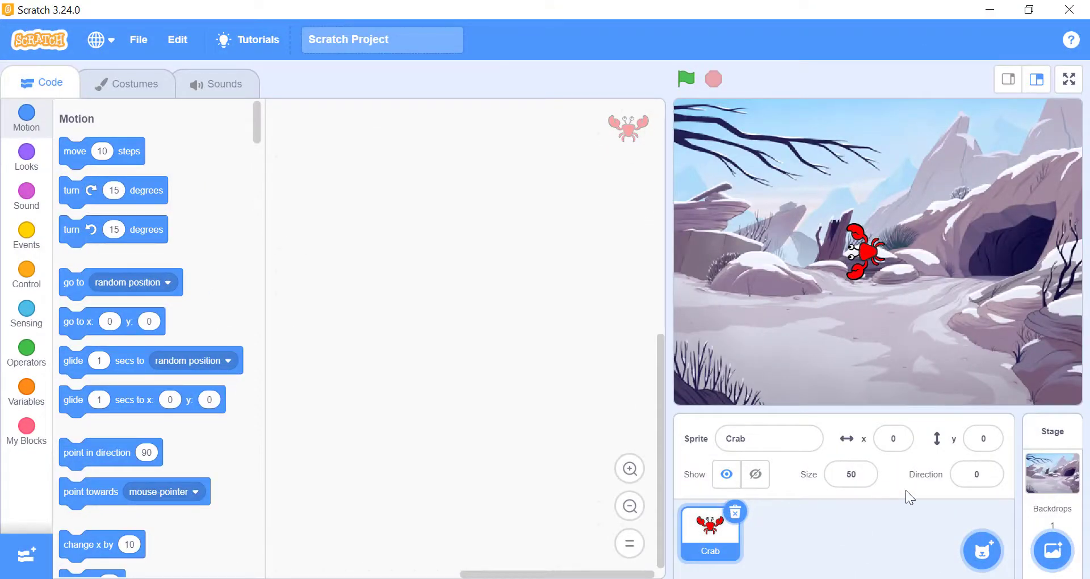
pyautogui.click(893, 438)
pyautogui.write('50')
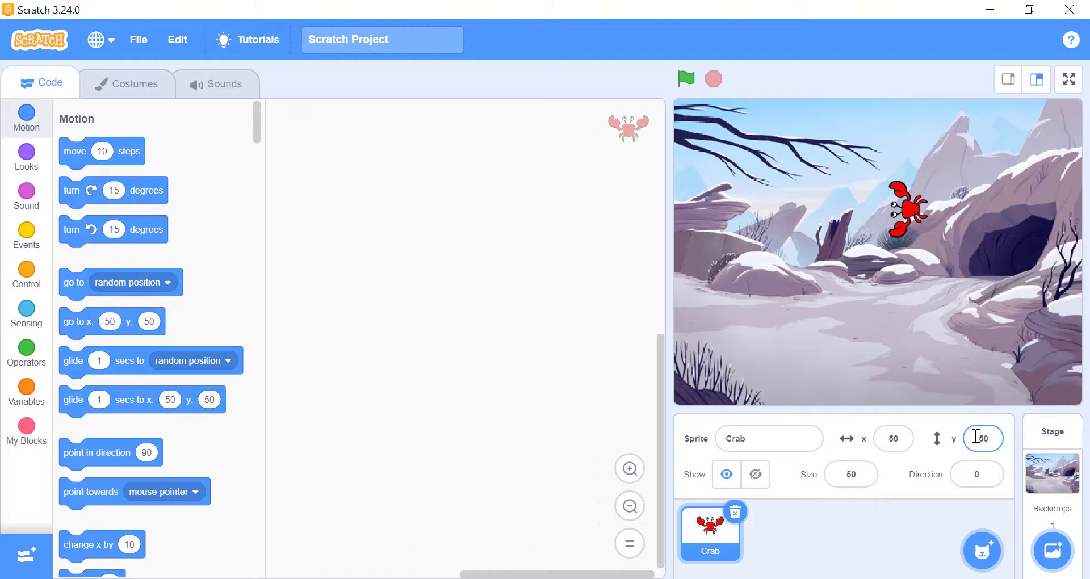
pyautogui.click(894, 439)
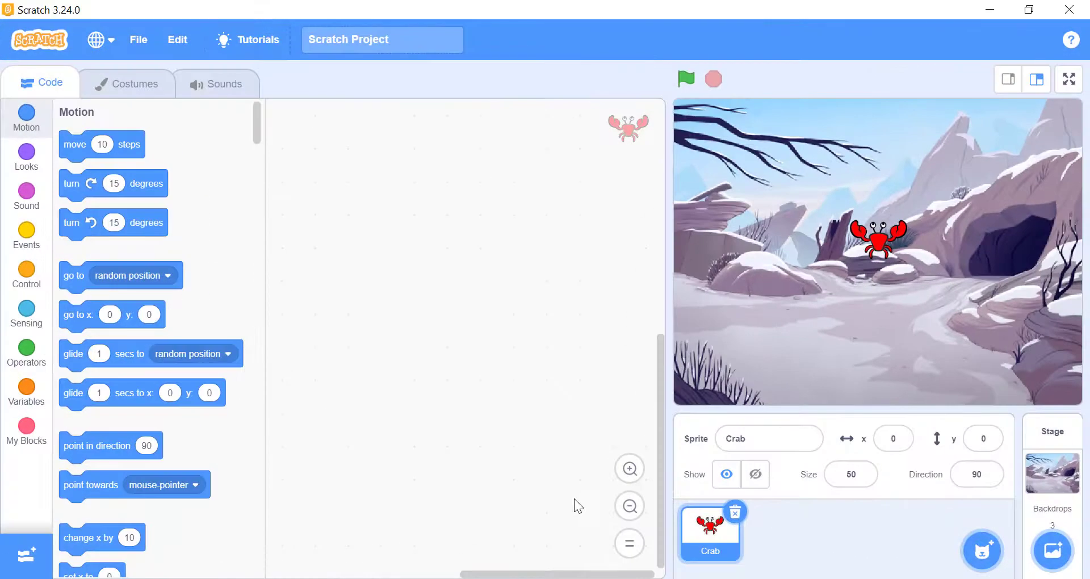
pyautogui.moveTo(108, 443)
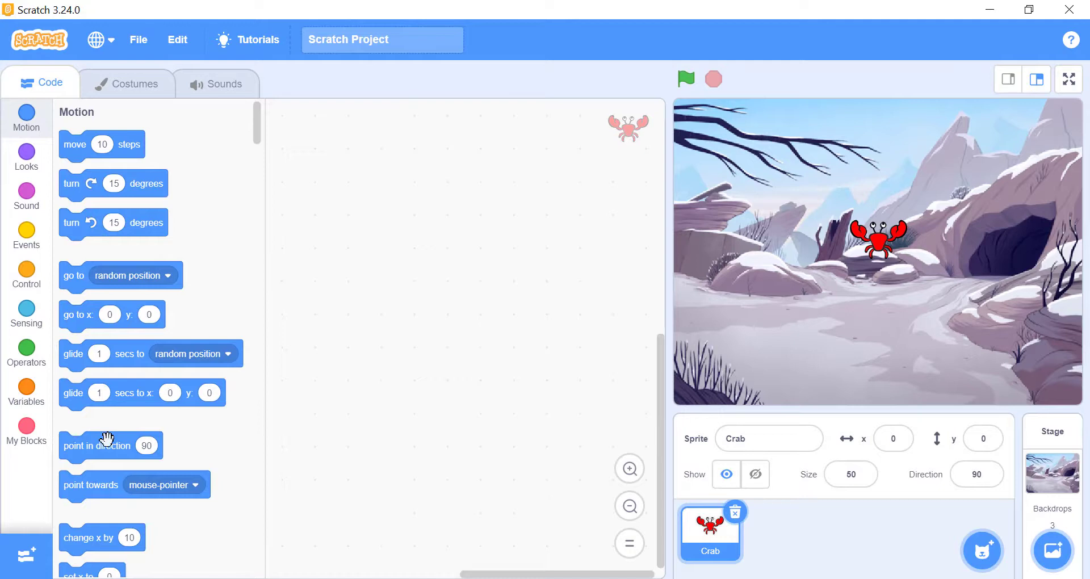
pyautogui.moveTo(96, 446); pyautogui.dragTo(422, 316)
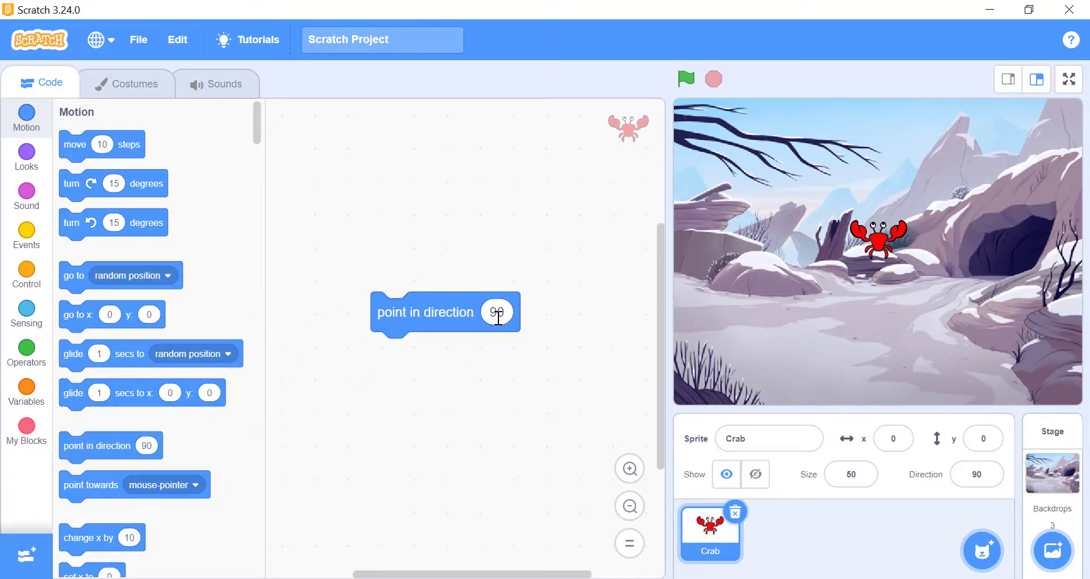
pyautogui.click(496, 312)
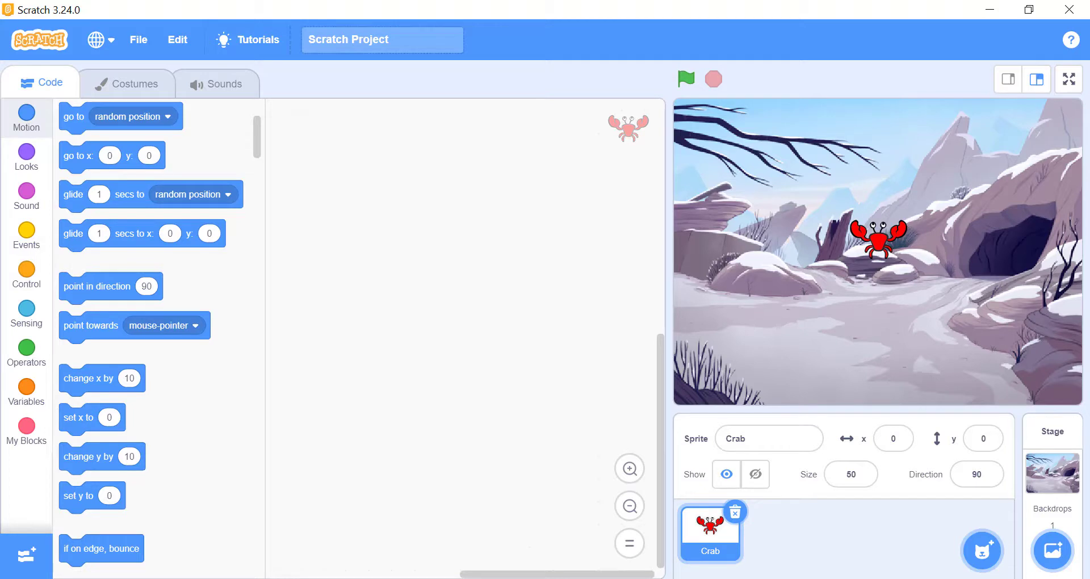
# Place 'change x by 10' and 'set x to 0' blocks in the Crab's code area and run set x to 0.
pyautogui.scroll(-3)
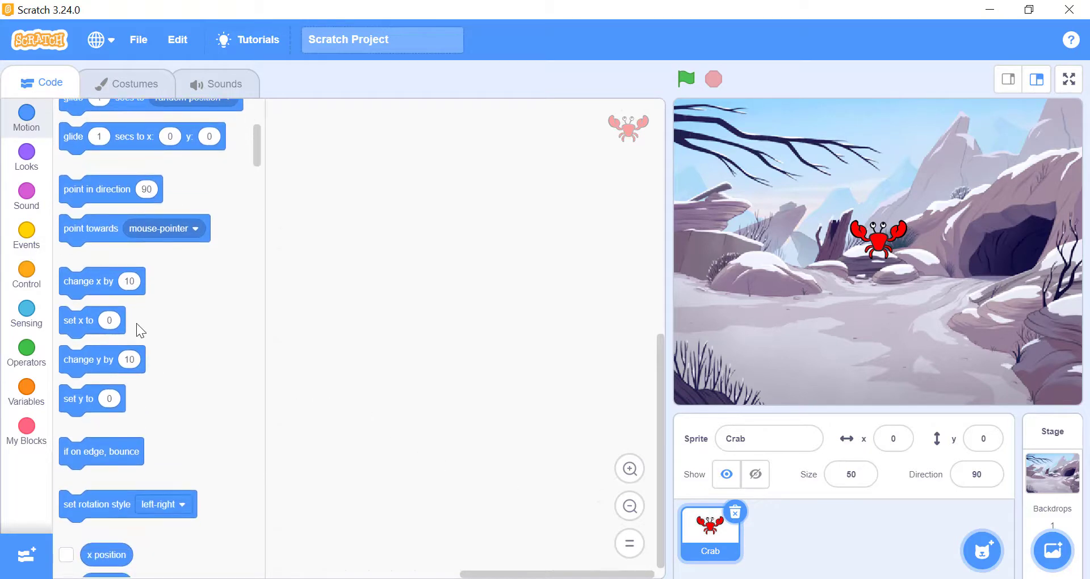
pyautogui.moveTo(88, 281); pyautogui.dragTo(433, 235)
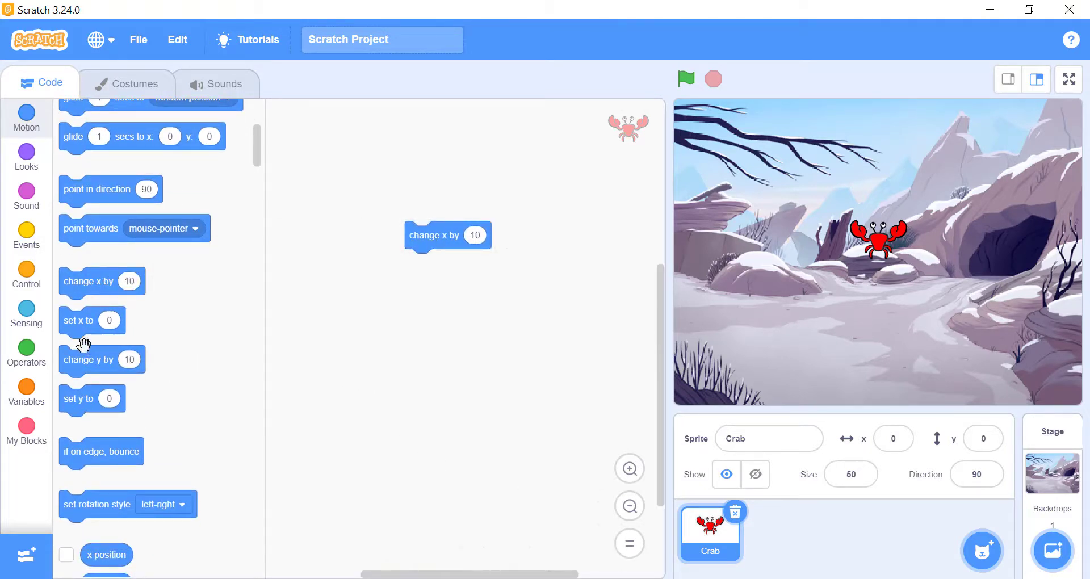
pyautogui.moveTo(92, 320); pyautogui.dragTo(419, 311)
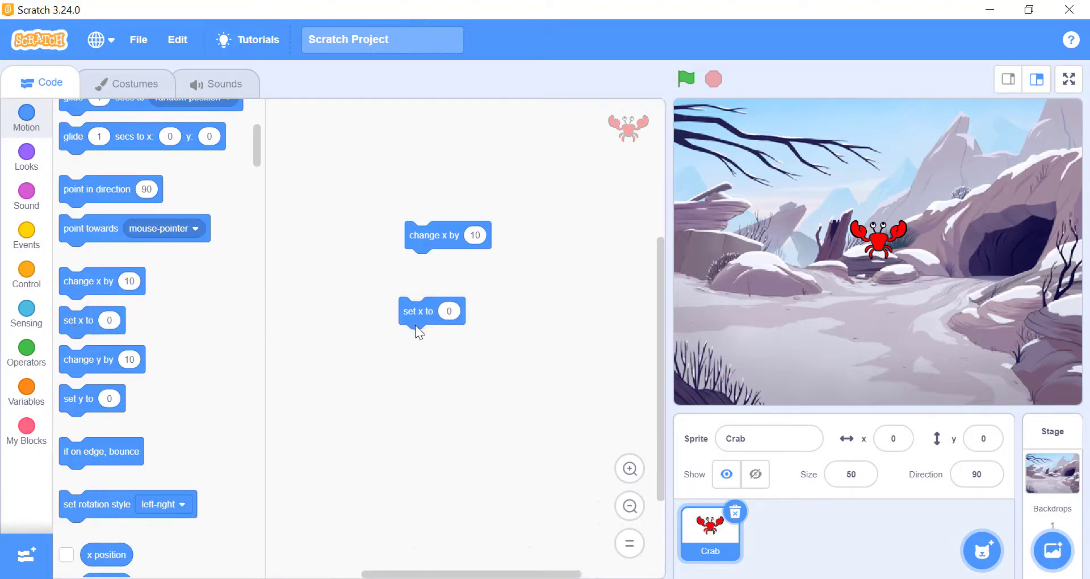
pyautogui.click(419, 311)
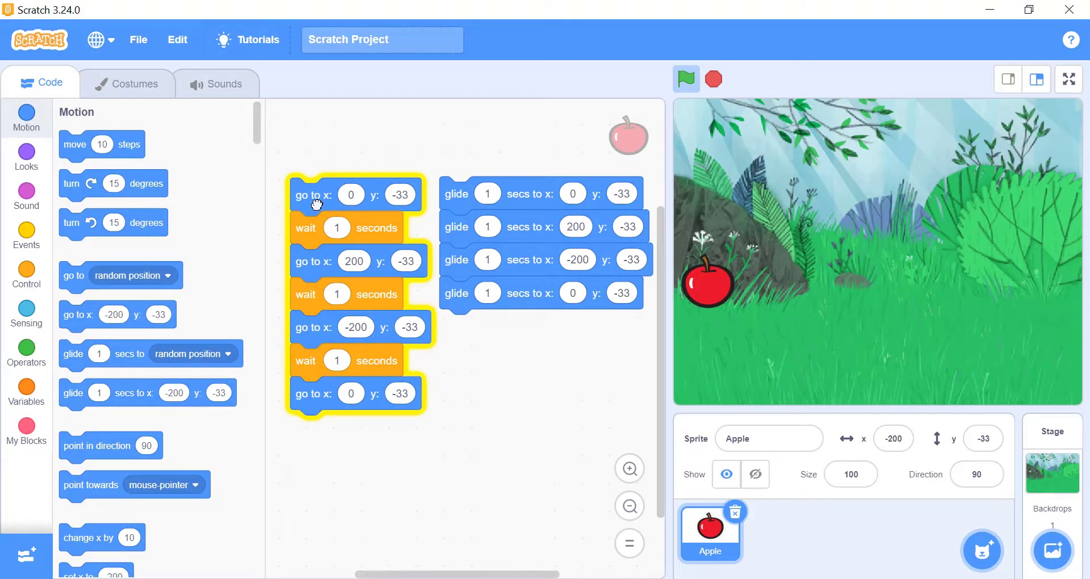
# Run the go-to-and-wait stack and then the glide stack so the Apple ends at x 0, y -33.
pyautogui.click(685, 79)
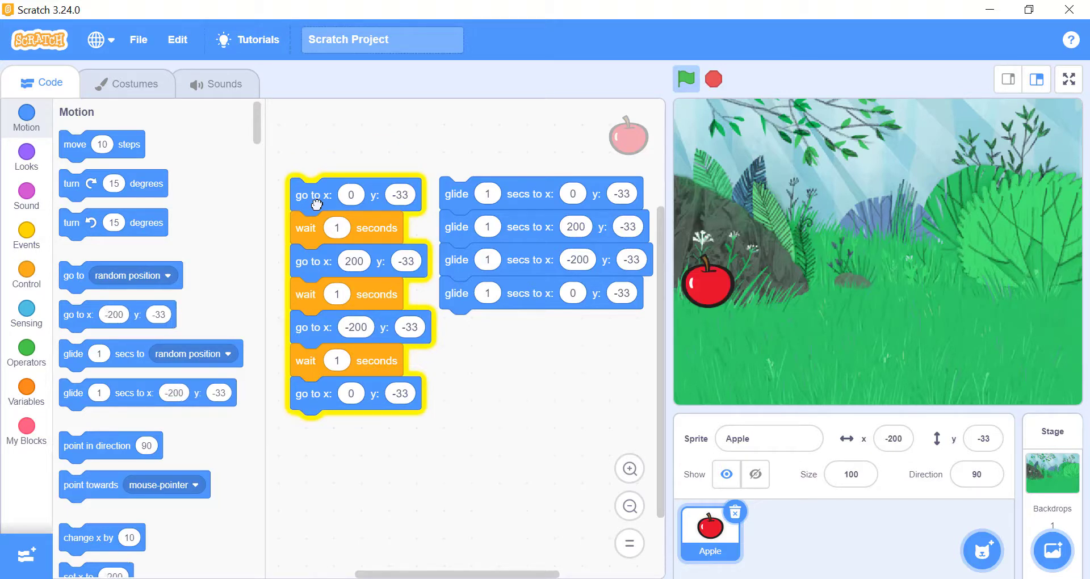
pyautogui.click(685, 78)
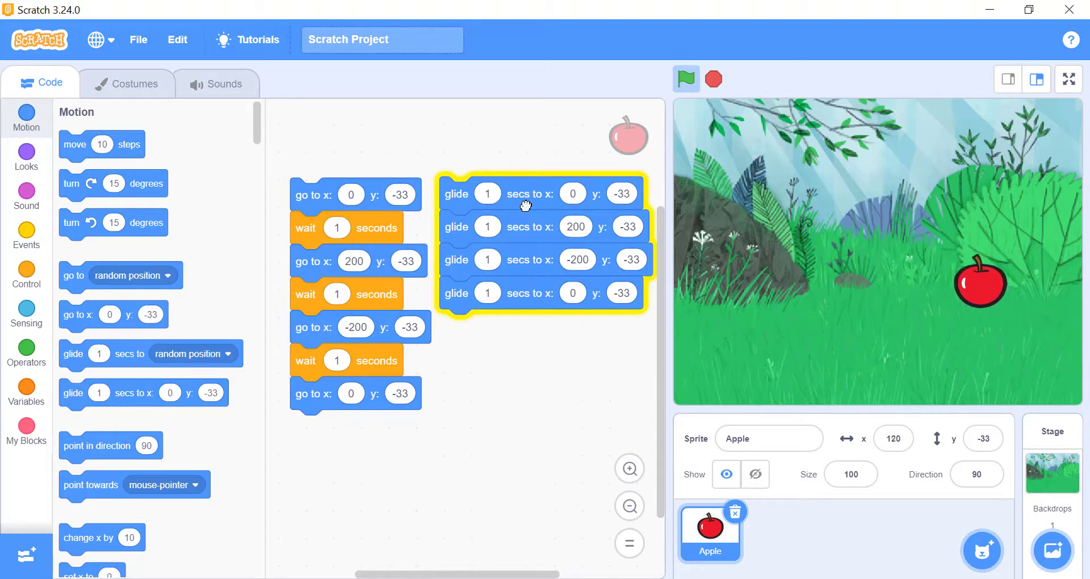
pyautogui.click(685, 78)
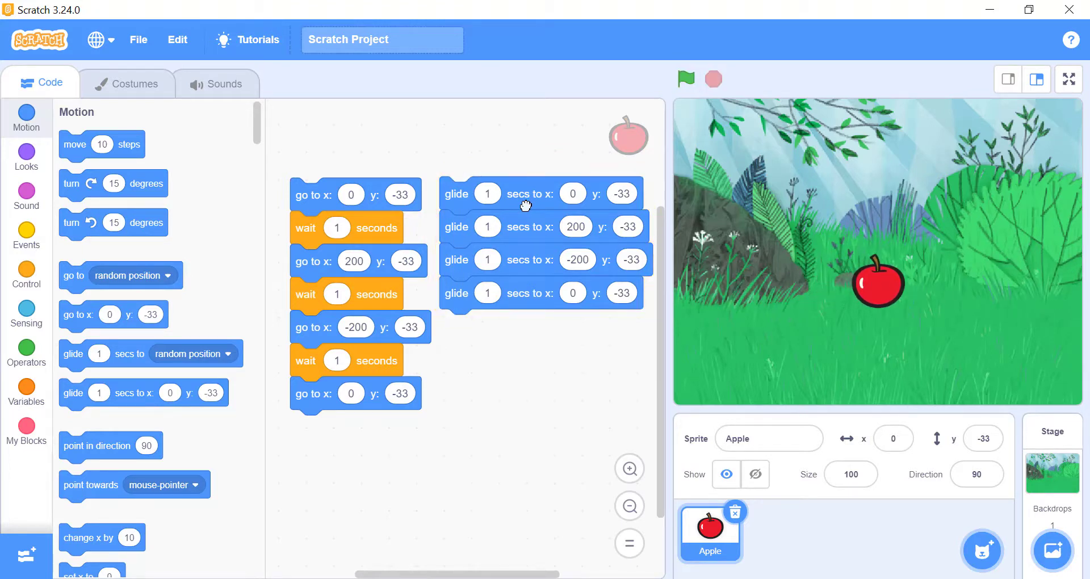
pyautogui.click(685, 78)
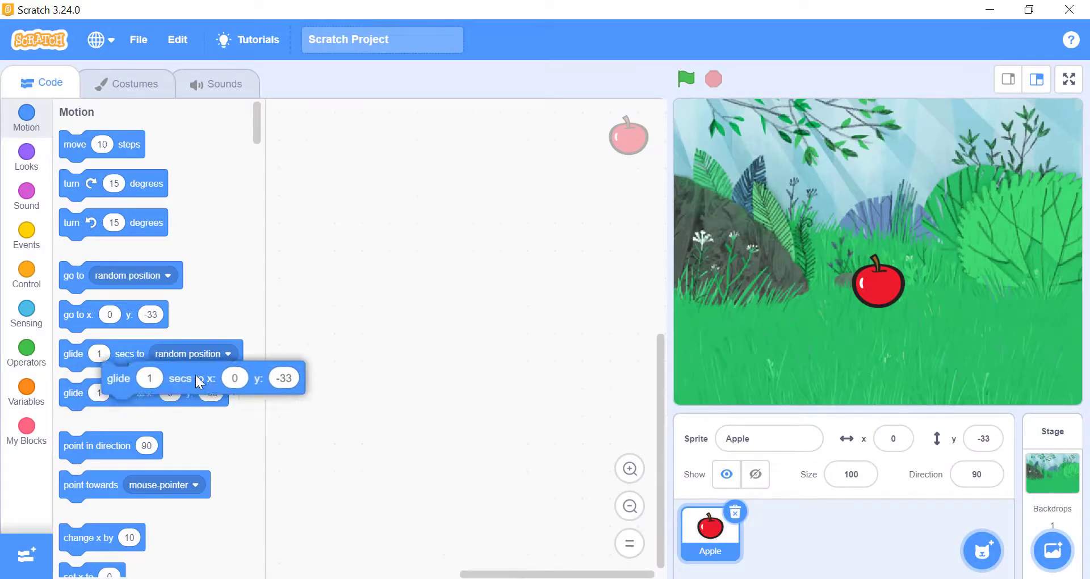
# Add a glide block to x 200, y -33, run it on the Apple, and set its duration to 1.5 seconds.
pyautogui.moveTo(198, 377); pyautogui.dragTo(439, 312)
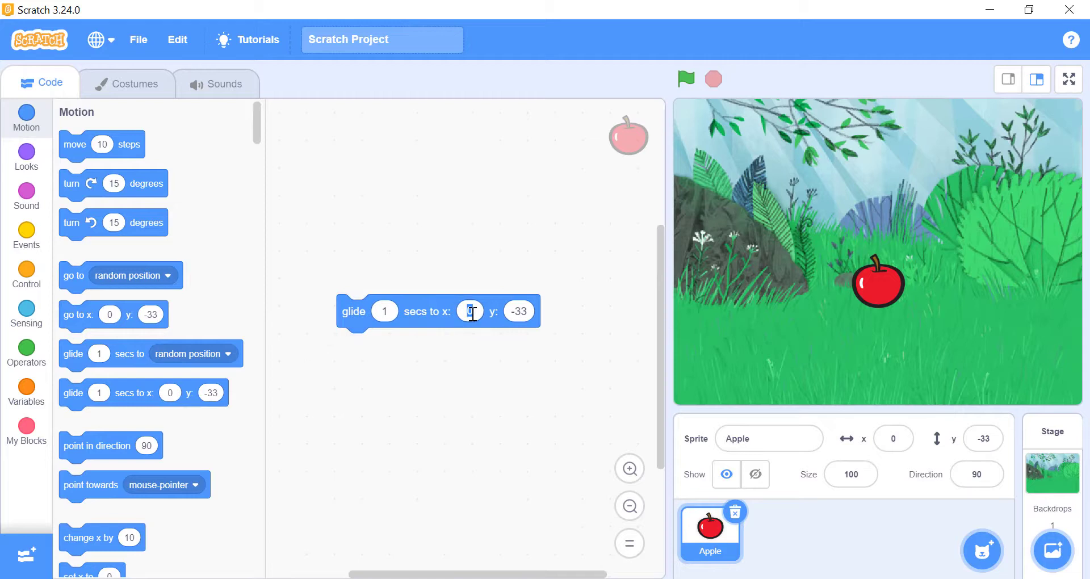
pyautogui.write('200')
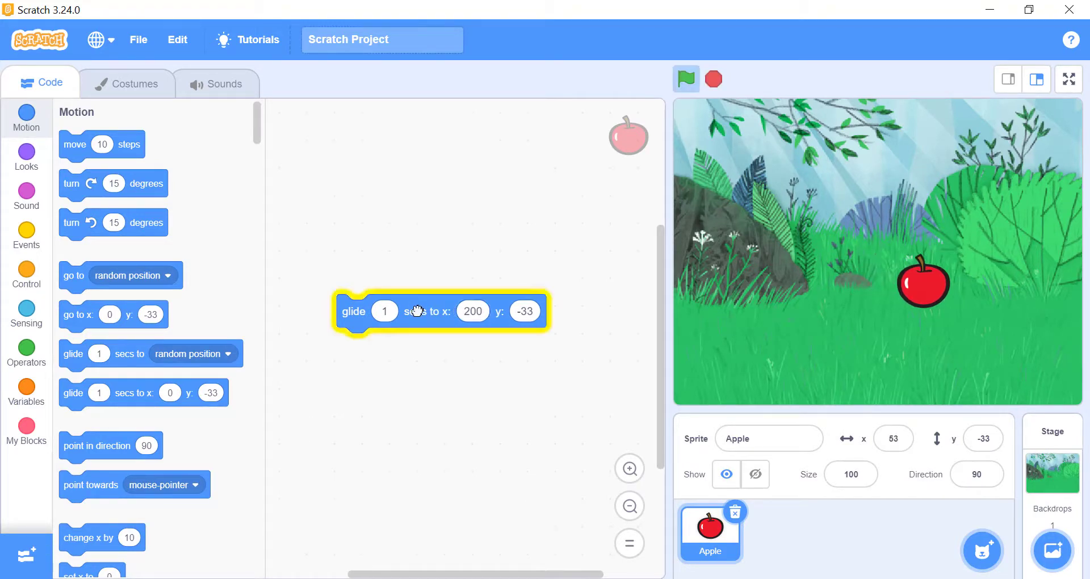
pyautogui.click(685, 78)
pyautogui.write('.5')
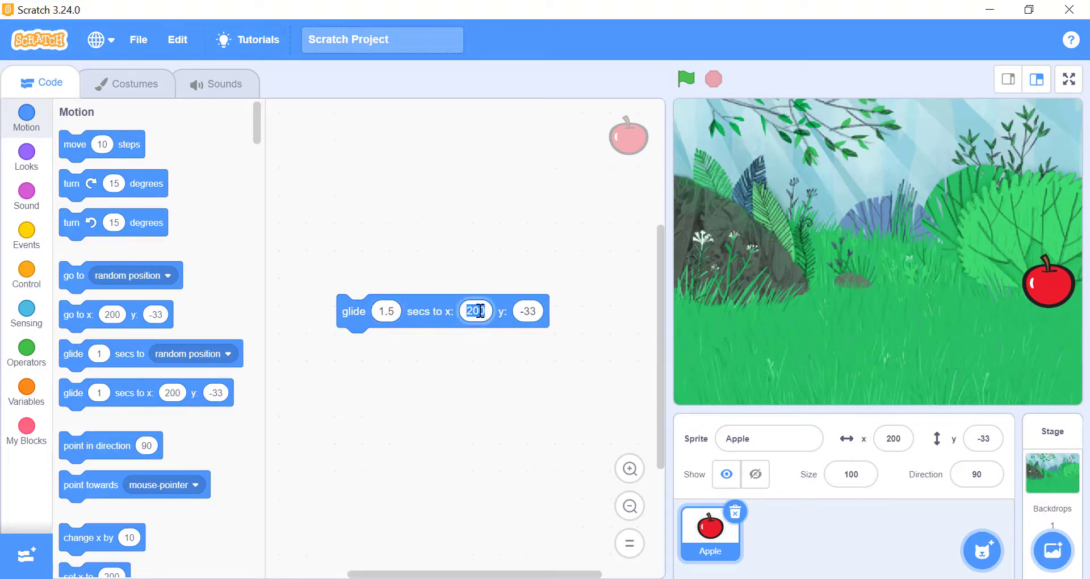
pyautogui.click(476, 311)
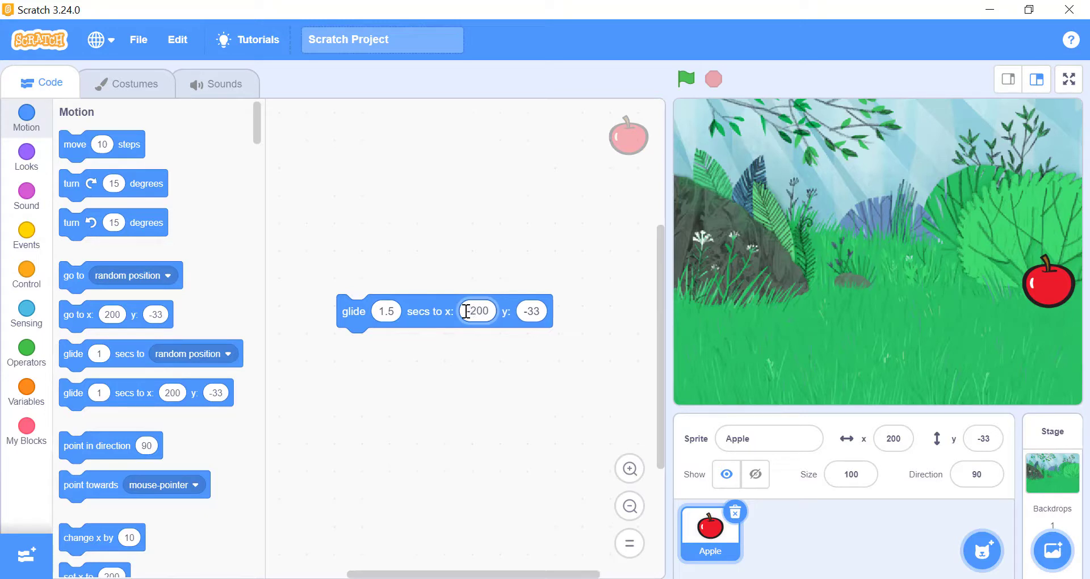
pyautogui.click(686, 78)
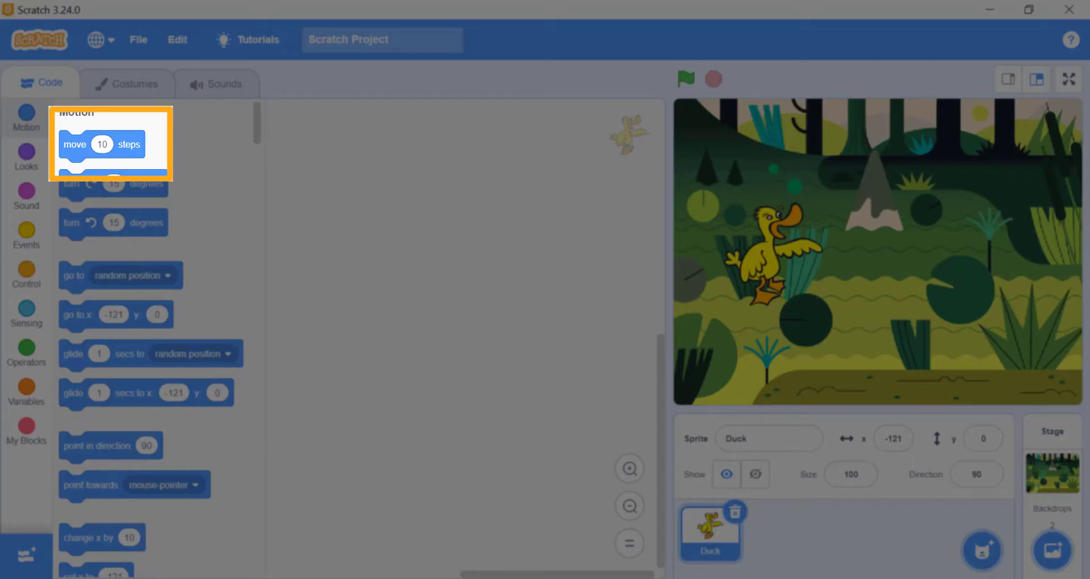
# Run move blocks of 5, 25 and 100 steps on the Duck, adjusting its facing direction between runs.
pyautogui.moveTo(101, 144); pyautogui.dragTo(428, 186)
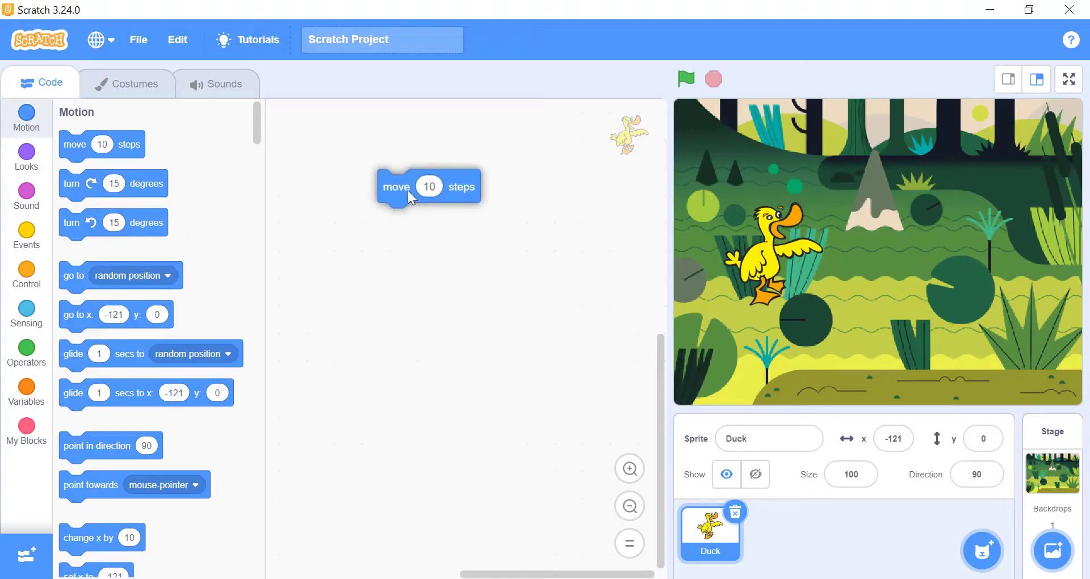
pyautogui.click(429, 187)
pyautogui.write('5')
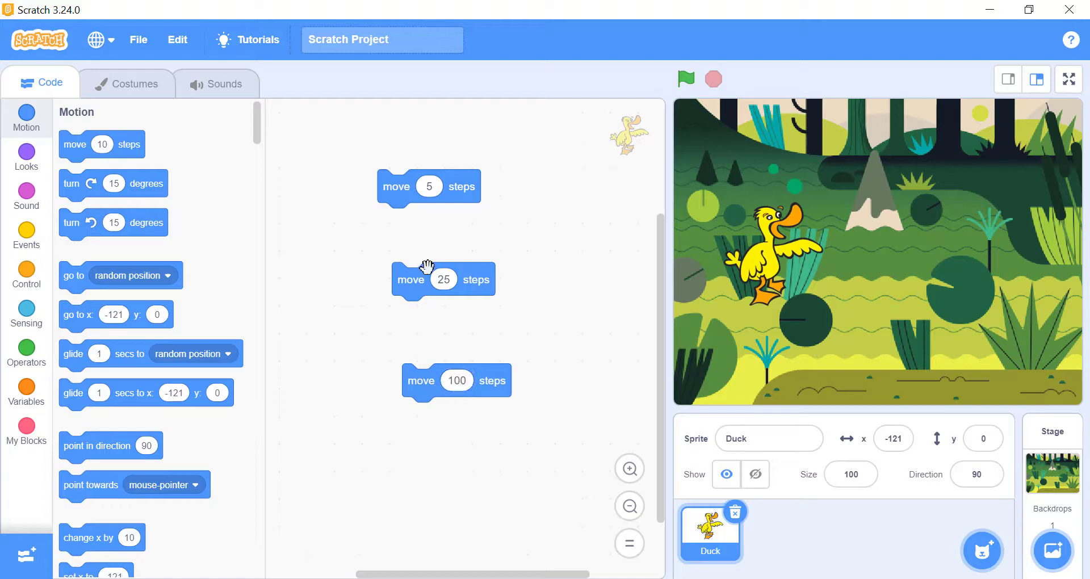
pyautogui.click(411, 280)
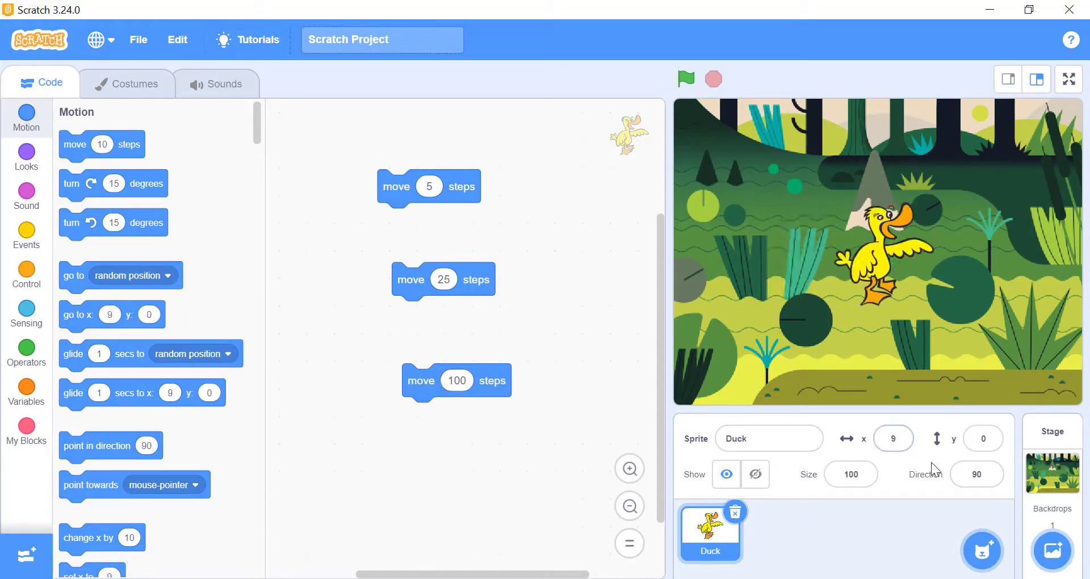
pyautogui.click(977, 475)
pyautogui.write('0')
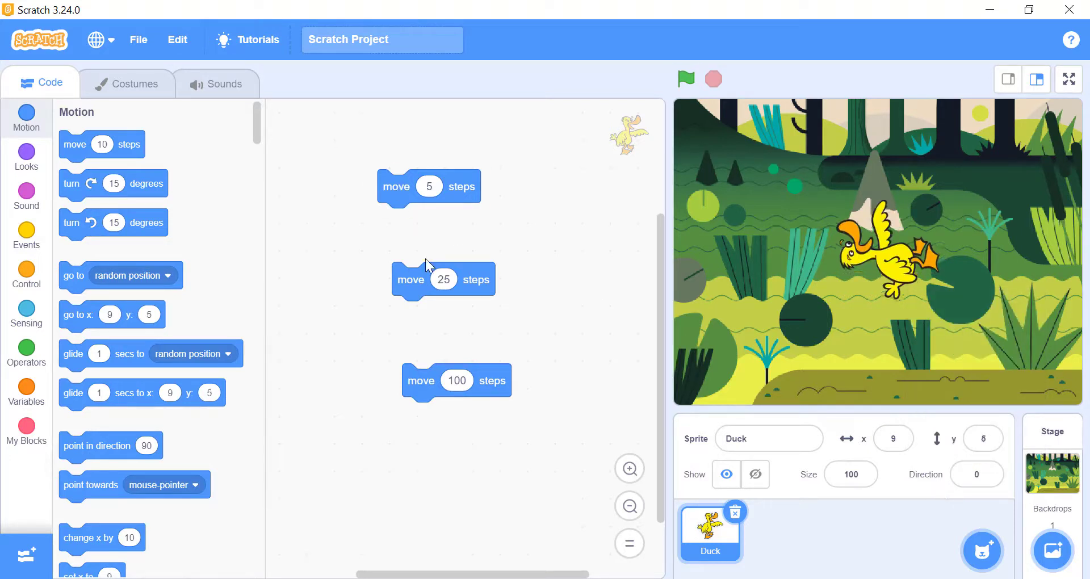
pyautogui.click(420, 381)
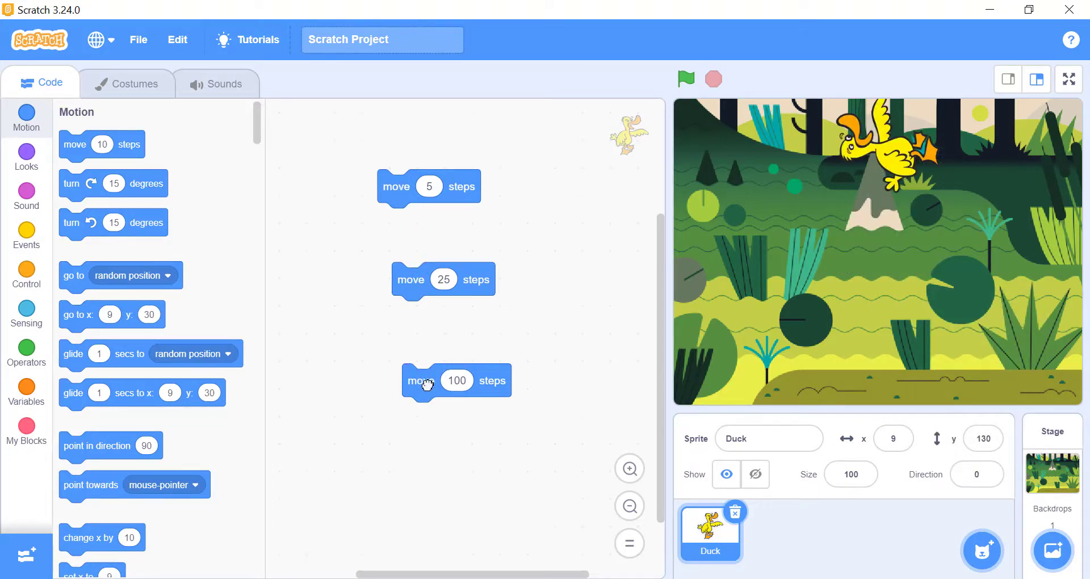
pyautogui.click(710, 531)
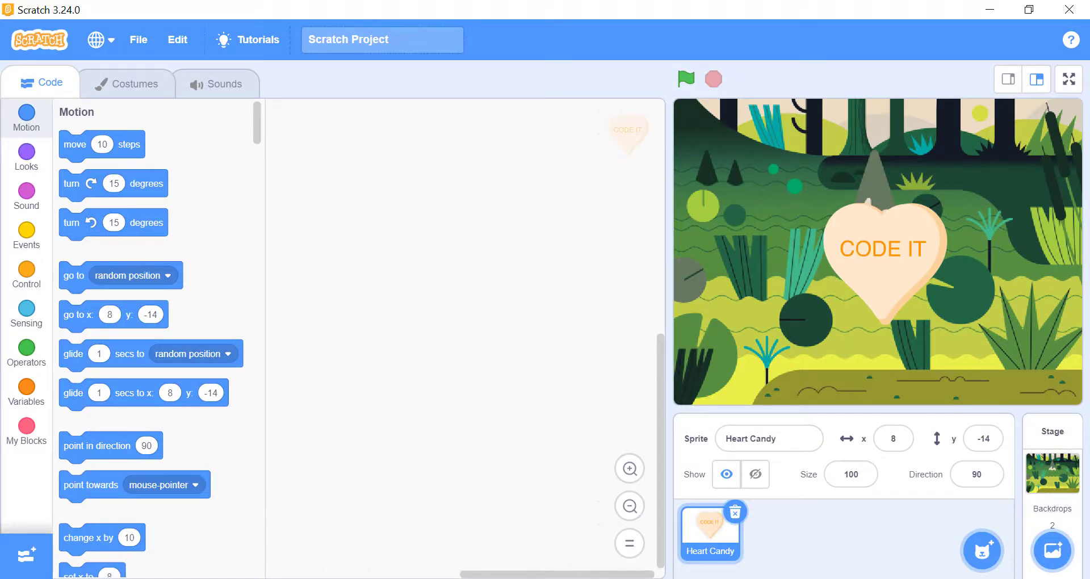
pyautogui.moveTo(226, 416)
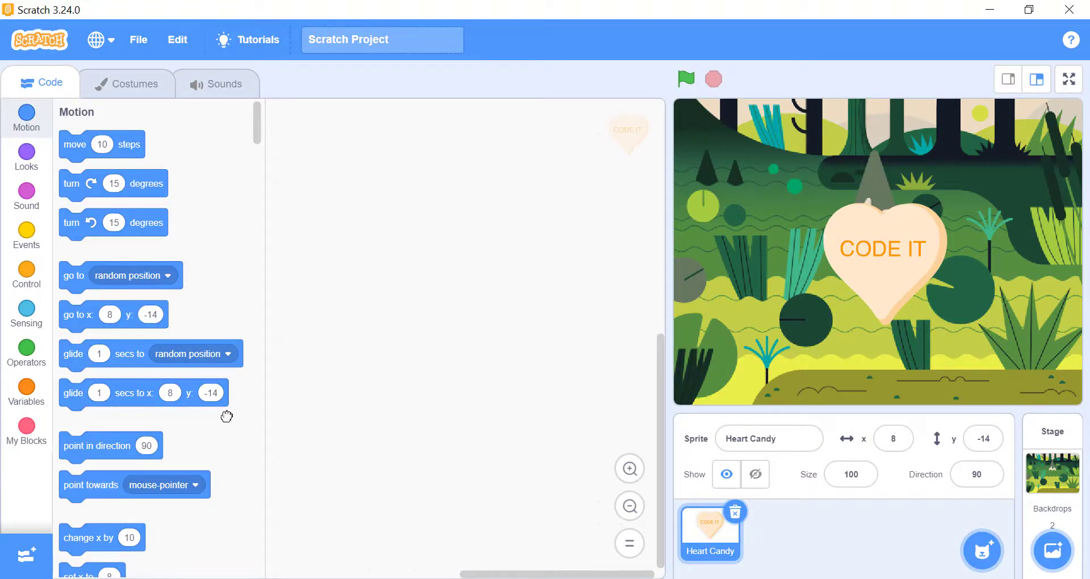
# Add 'point in direction 90', check the direction dial, and add 15-degree turn right and turn left blocks.
pyautogui.moveTo(110, 446); pyautogui.dragTo(490, 271)
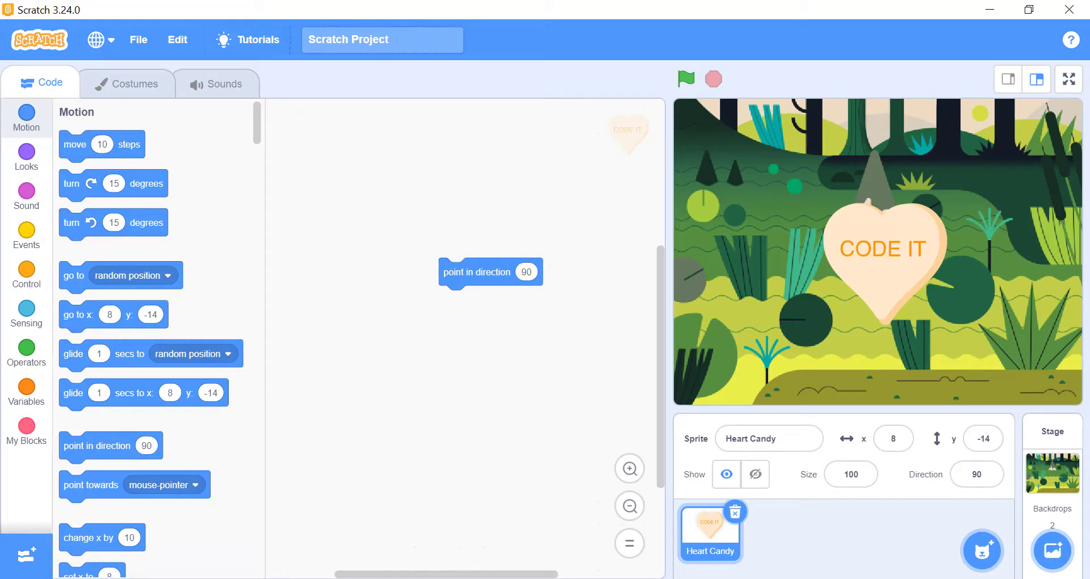
pyautogui.click(977, 474)
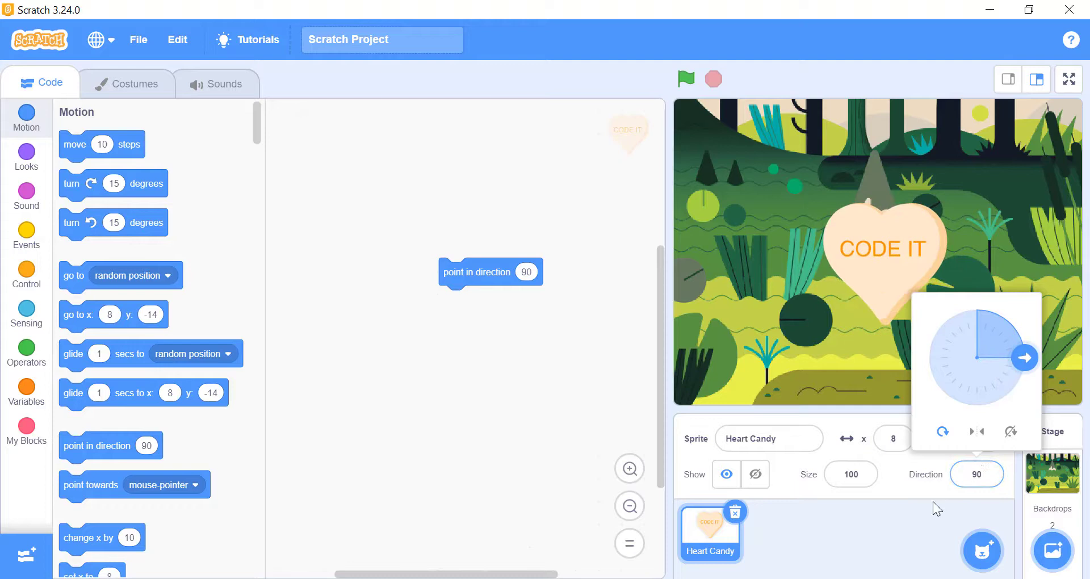
pyautogui.click(518, 439)
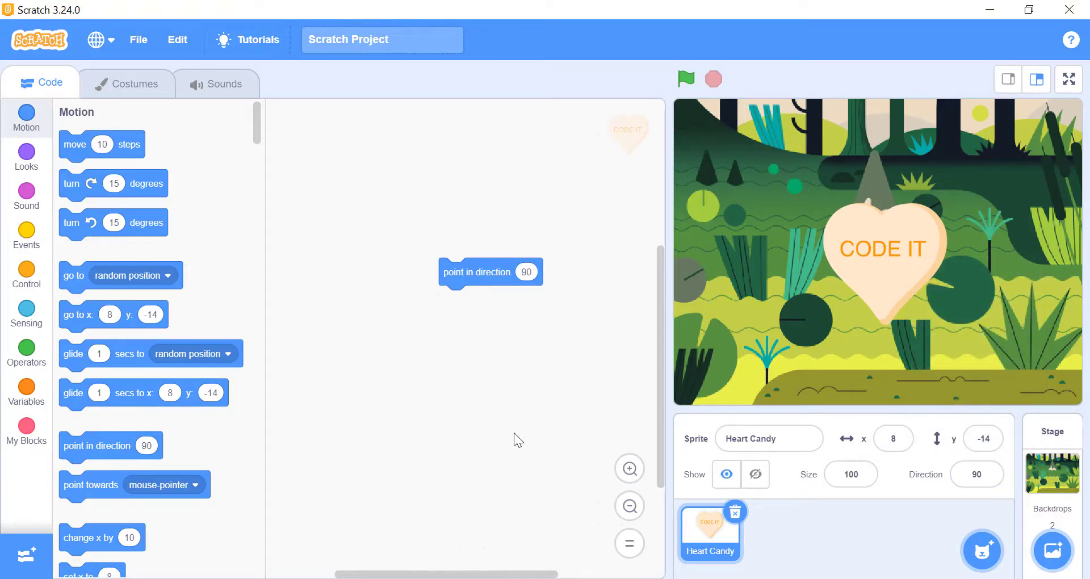
pyautogui.moveTo(112, 184); pyautogui.dragTo(383, 184)
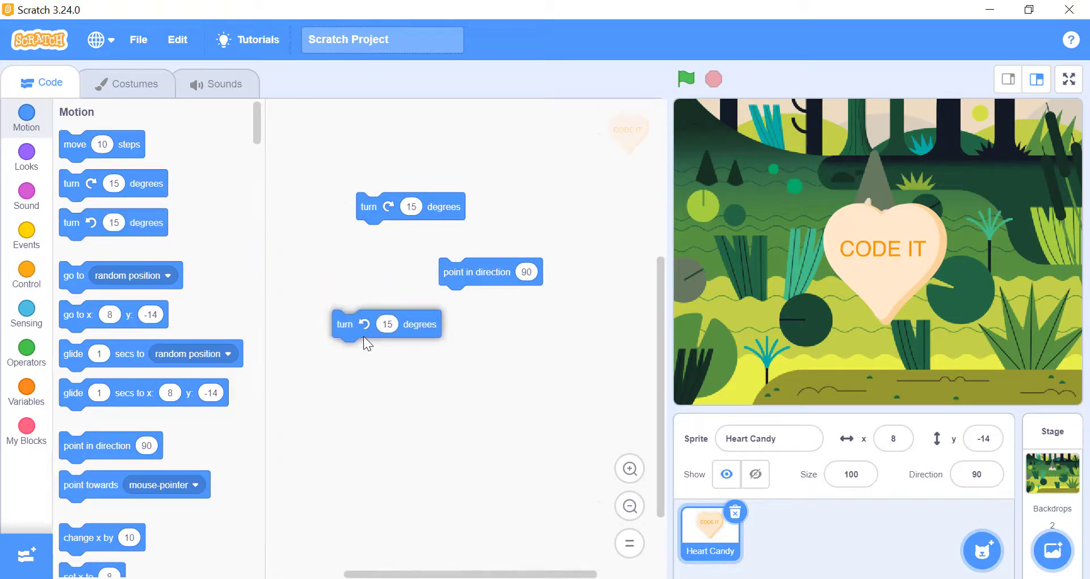
pyautogui.moveTo(523, 429)
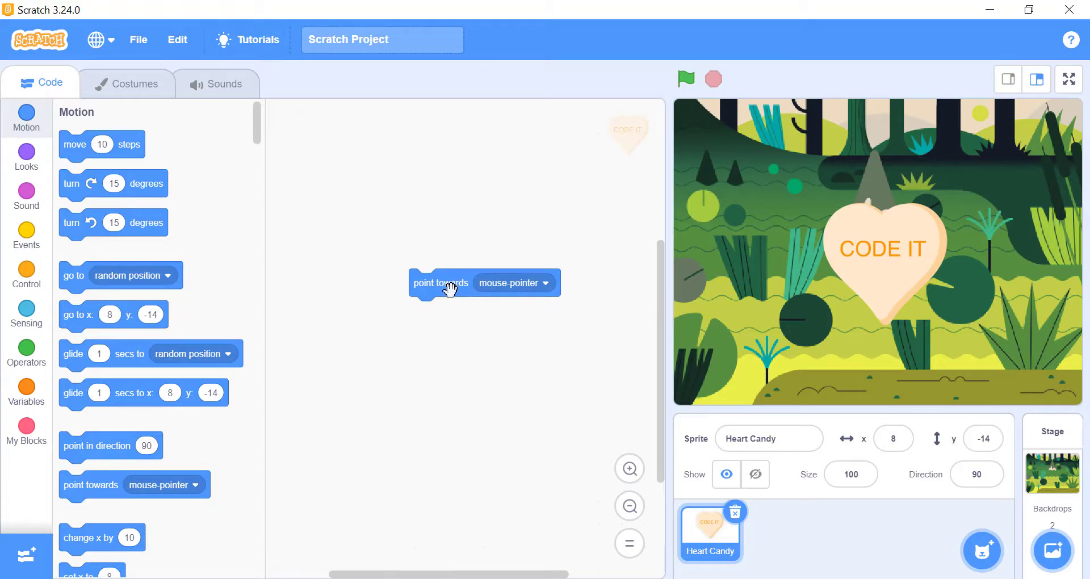
# Run 'point towards mouse-pointer' on the Heart Candy and list its available targets in the dropdown.
pyautogui.click(544, 283)
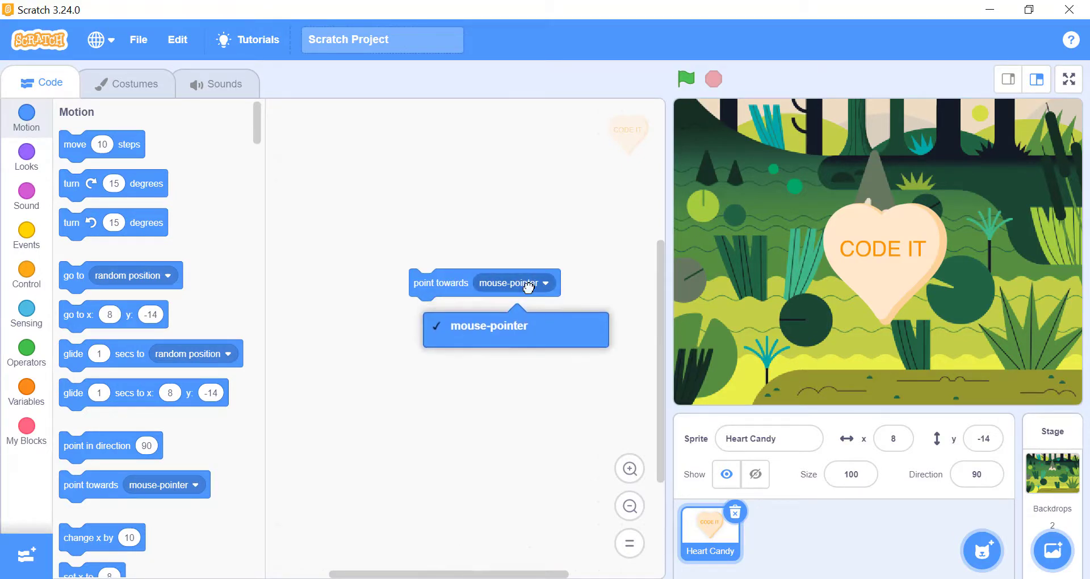
pyautogui.click(487, 326)
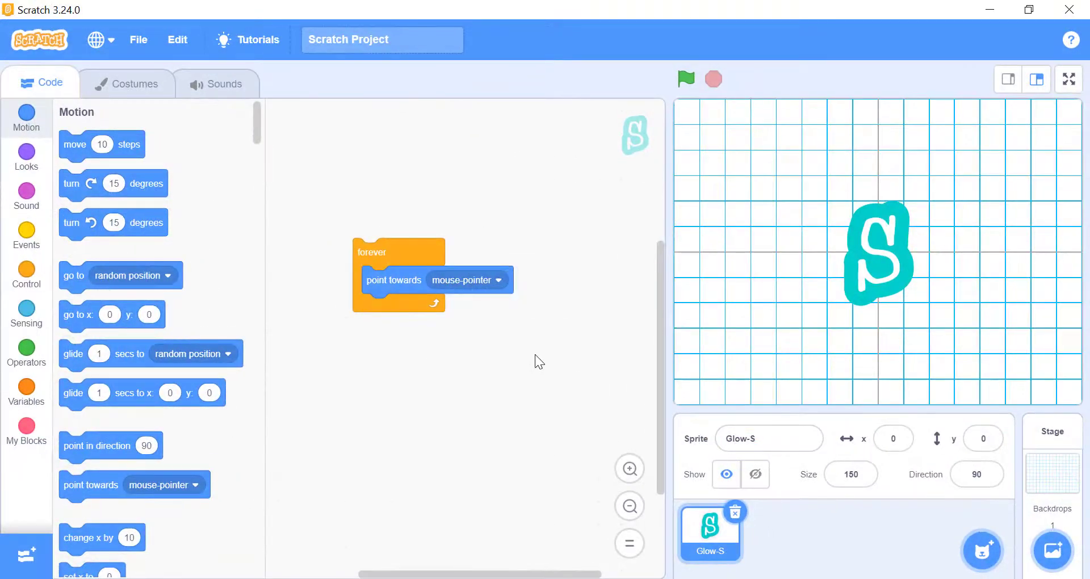
pyautogui.moveTo(396, 255)
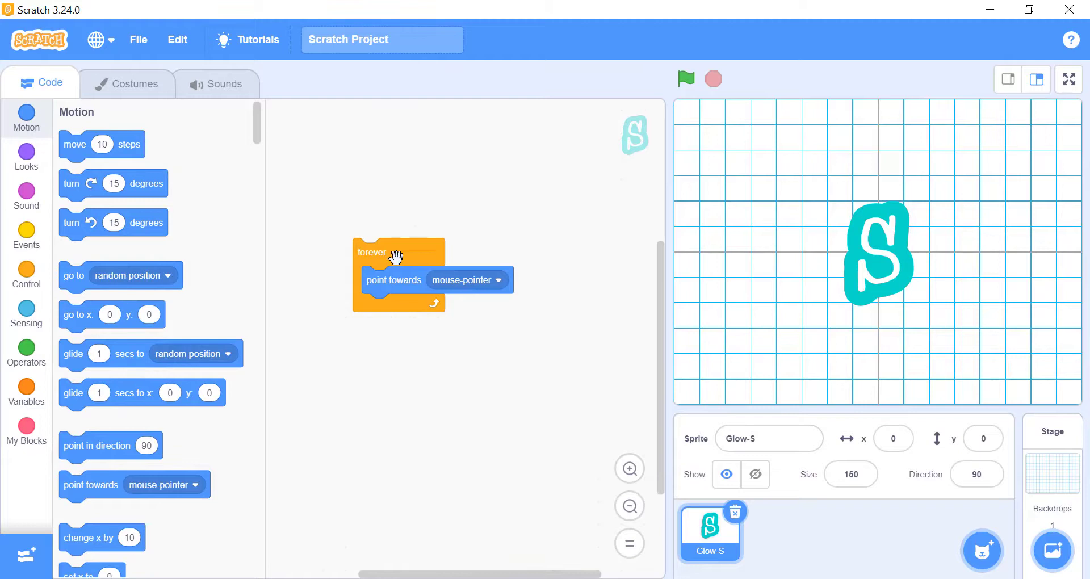
# Run Glow-S's forever point-towards-mouse loop, add 'set rotation style left-right' inside it, and rerun.
pyautogui.click(684, 78)
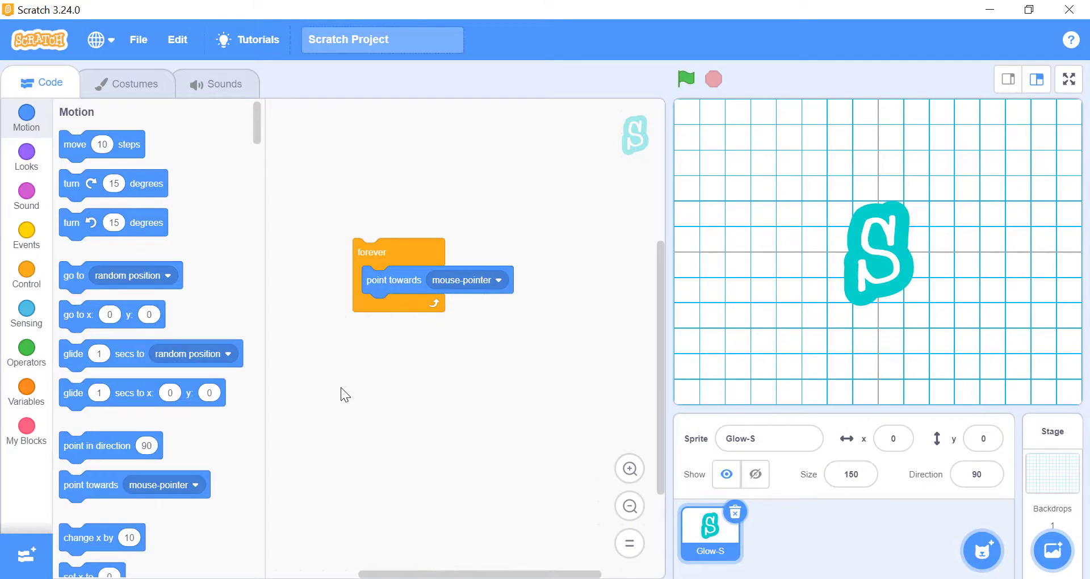
pyautogui.moveTo(173, 357)
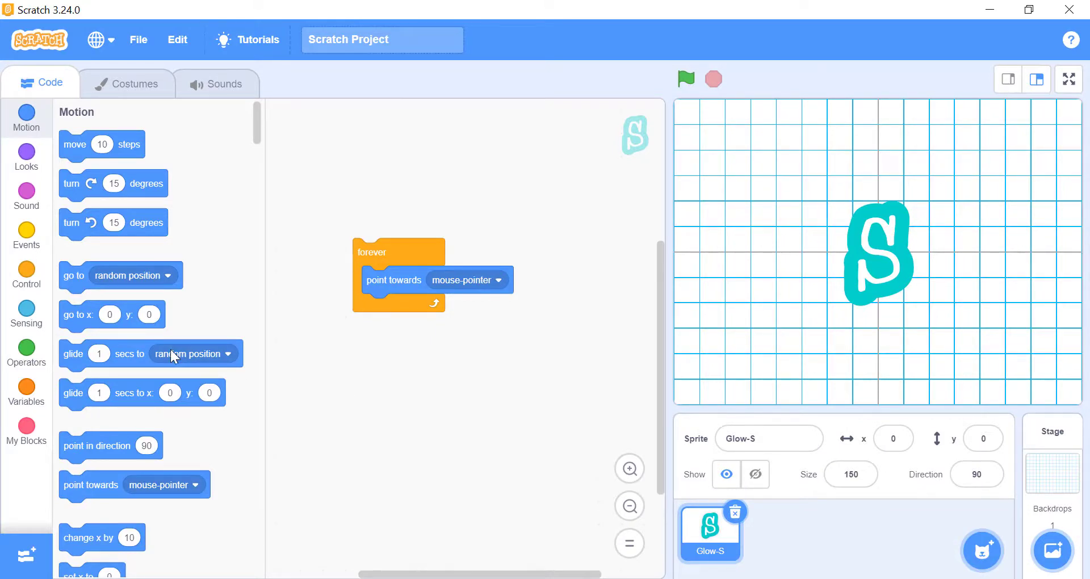
pyautogui.scroll(-3)
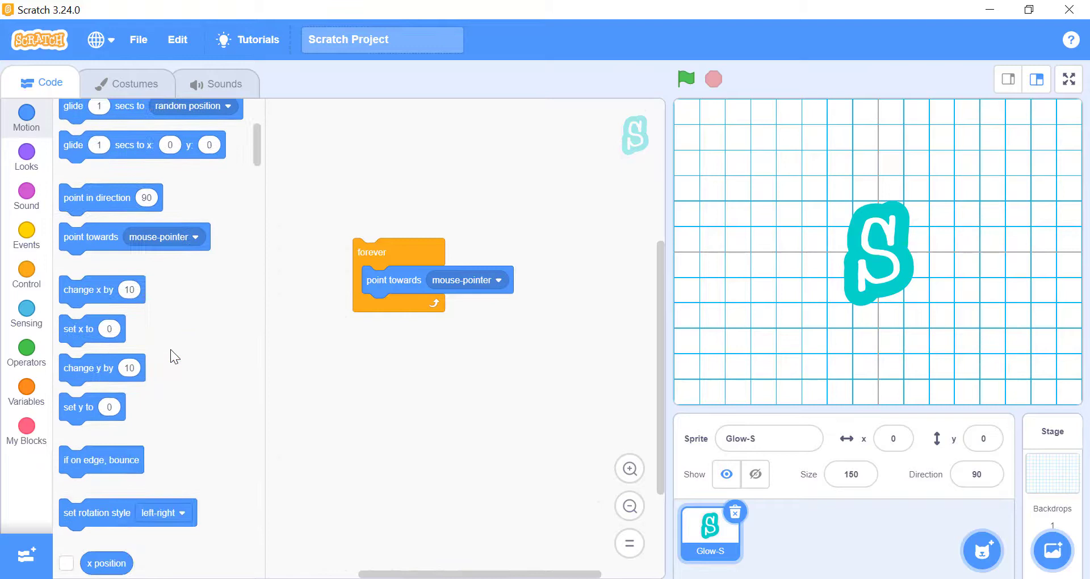
pyautogui.scroll(-3)
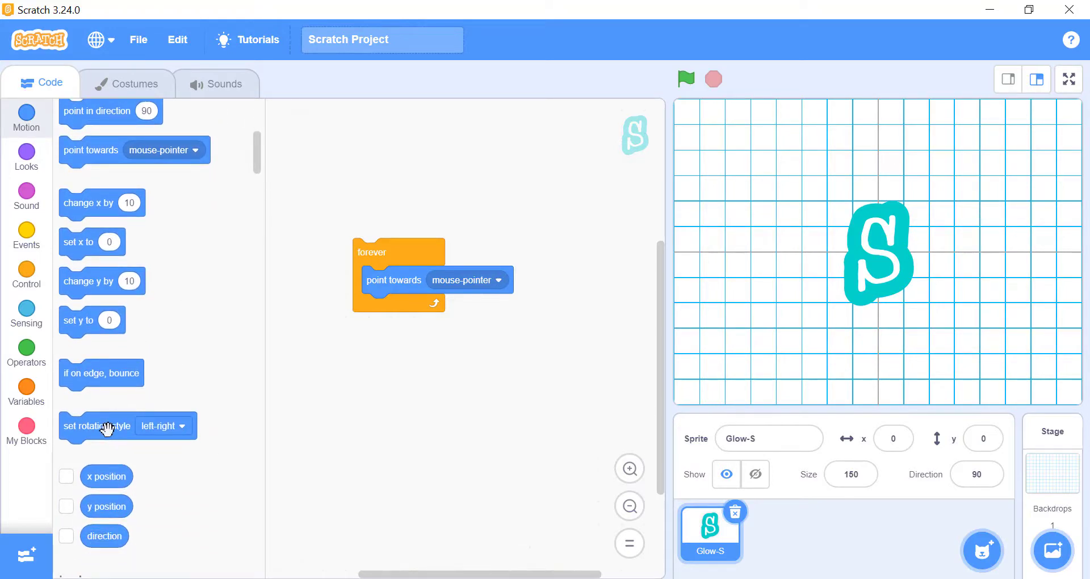
pyautogui.moveTo(98, 426); pyautogui.dragTo(400, 308)
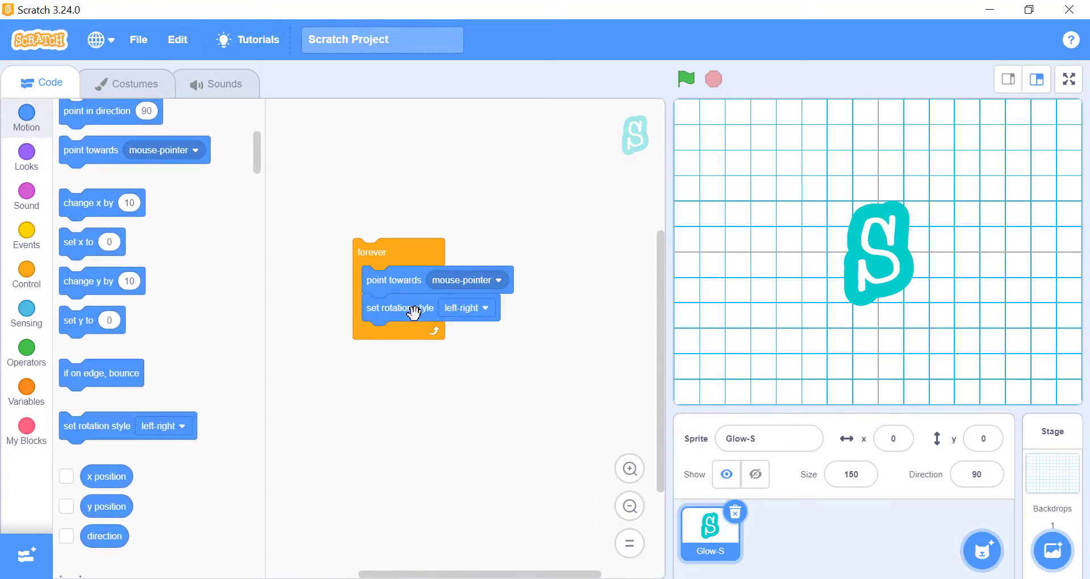
pyautogui.click(685, 78)
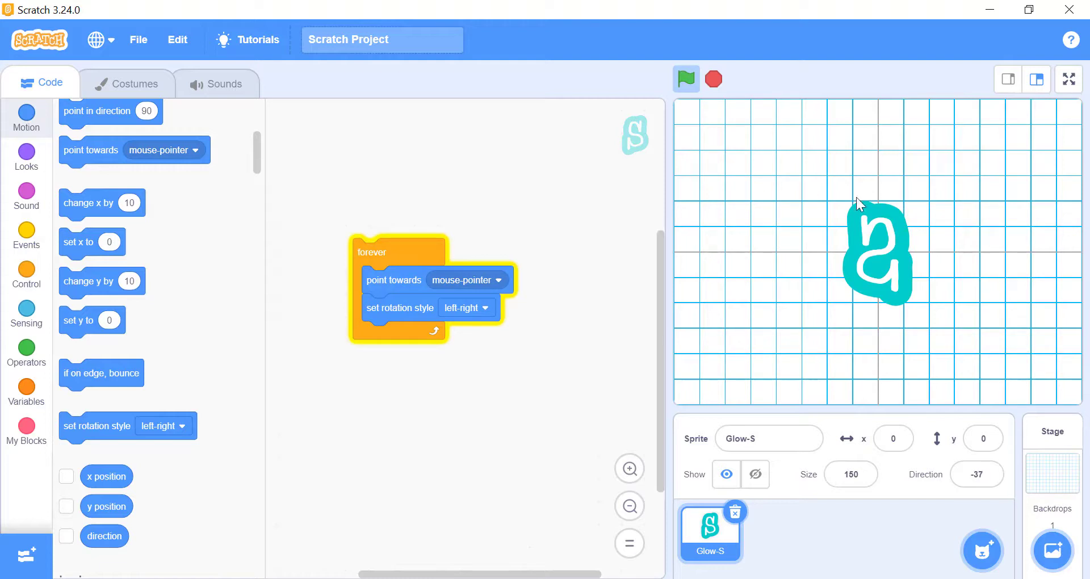
pyautogui.moveTo(736, 201)
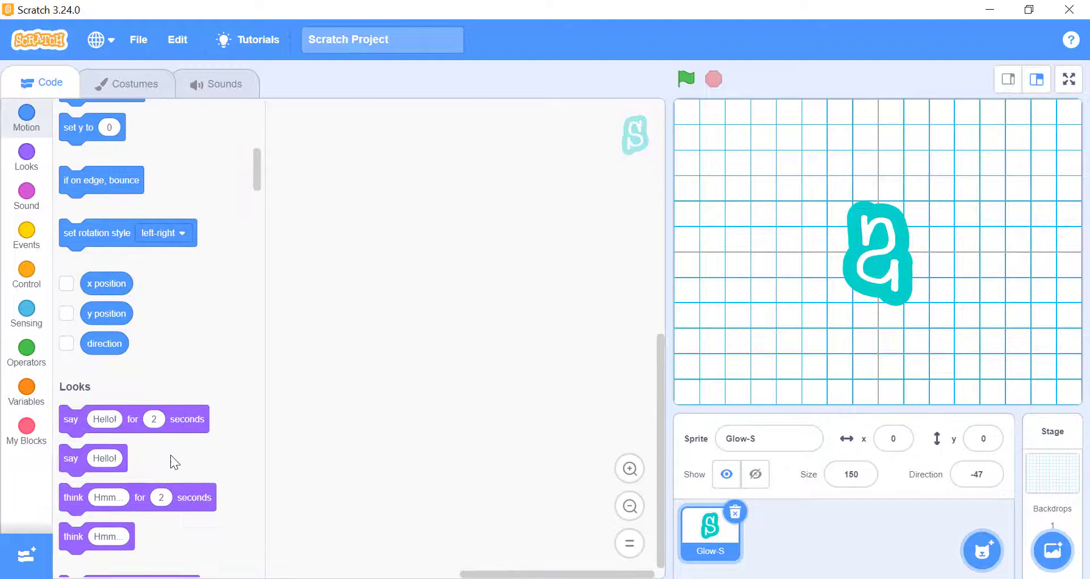
pyautogui.moveTo(188, 361)
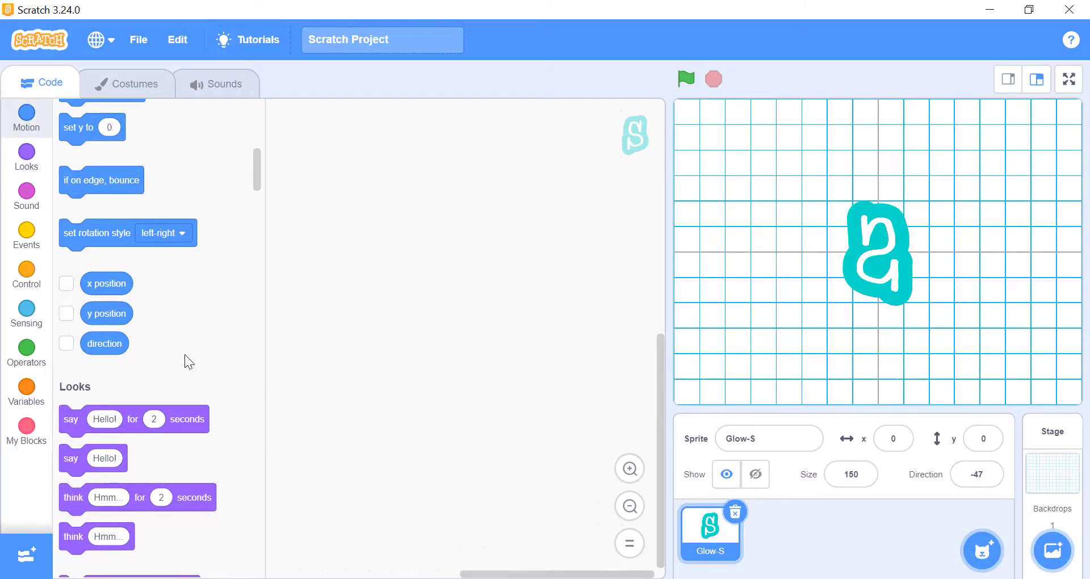
# Tick the direction, y position and x position reporters so Glow-S's readouts show on the stage.
pyautogui.scroll(3)
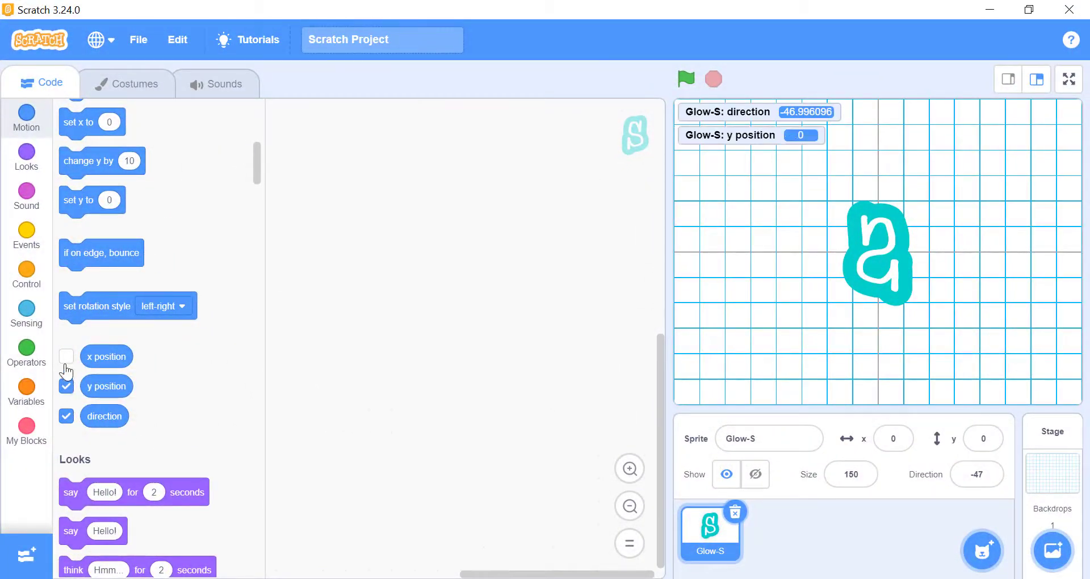
pyautogui.click(65, 356)
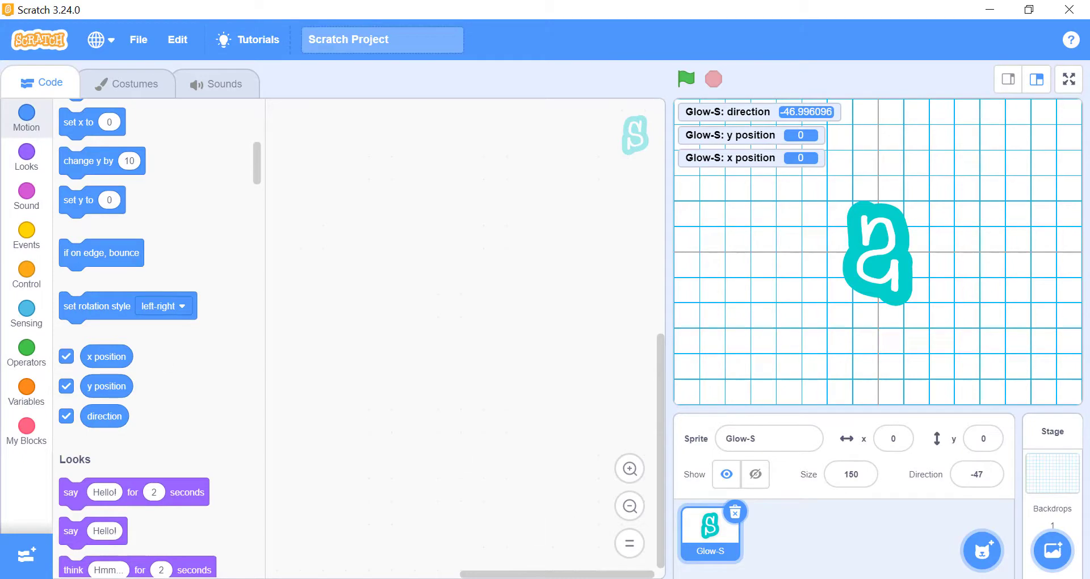
pyautogui.click(1051, 459)
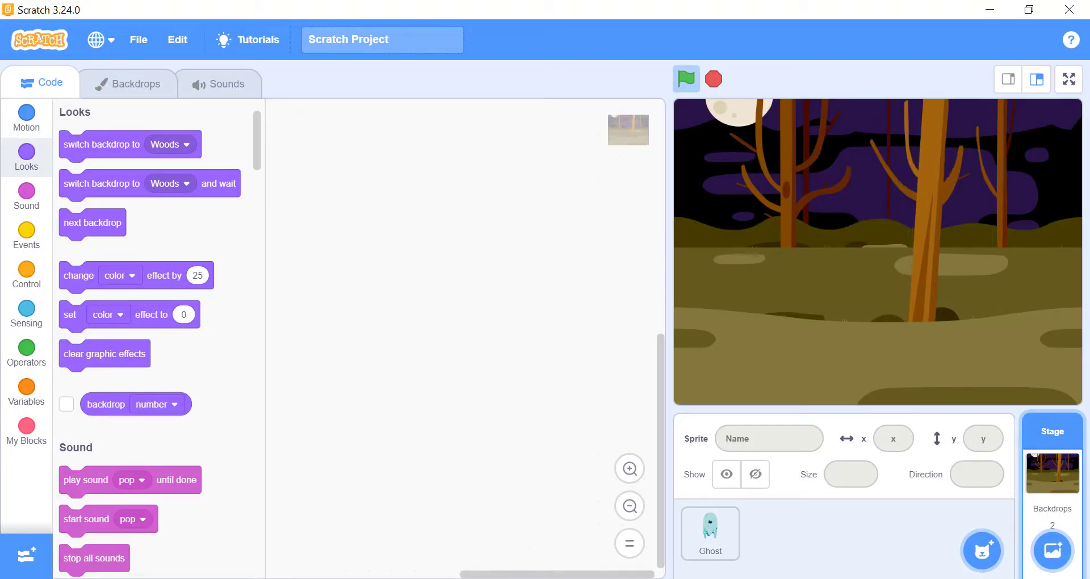
# Run the Ghost project until it appears saying BOOO!, then show the Stage's pop sound waveform.
pyautogui.click(685, 79)
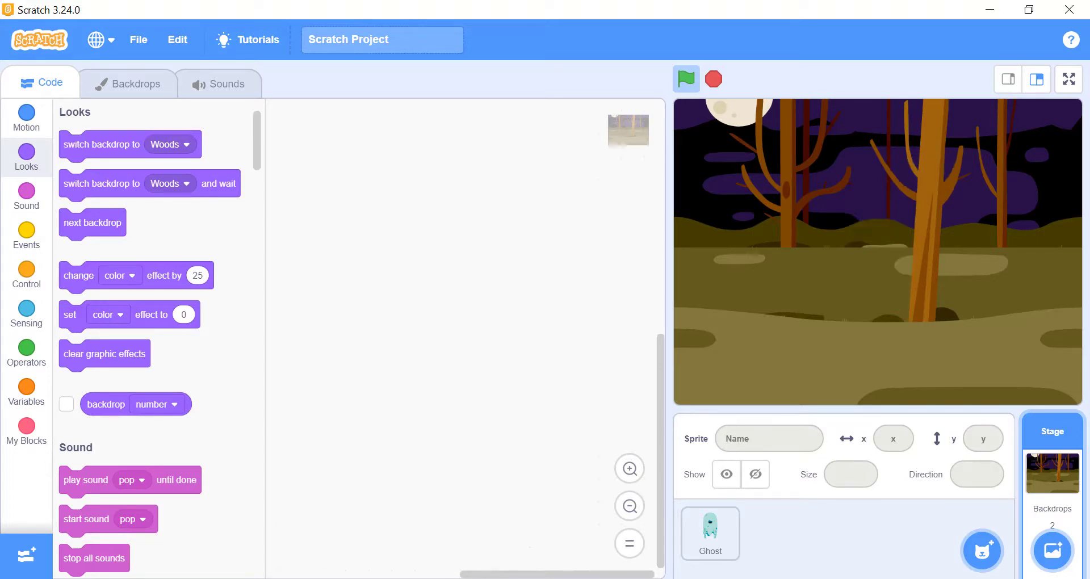
pyautogui.click(685, 78)
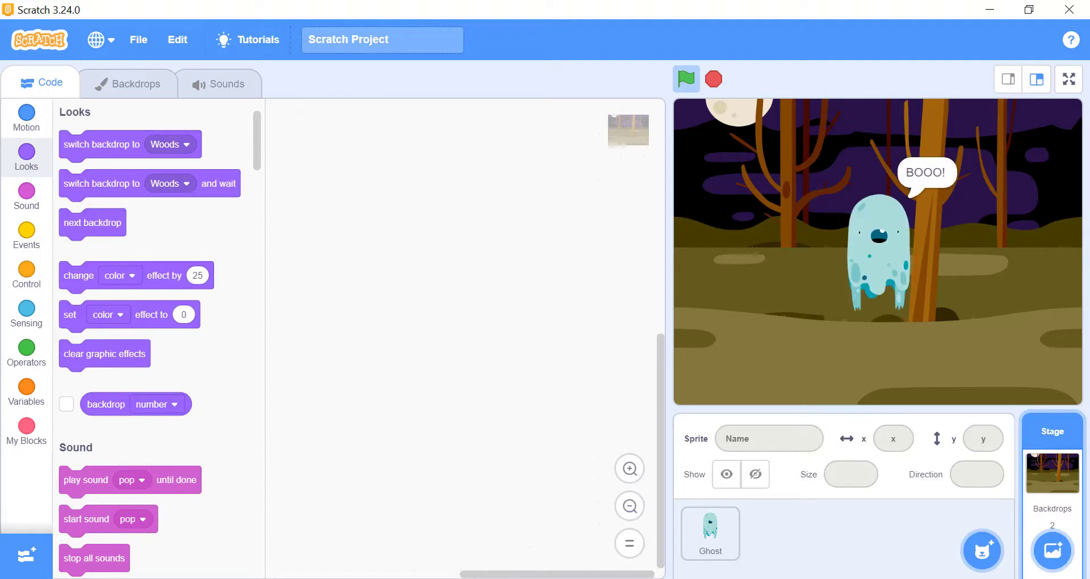
pyautogui.click(713, 78)
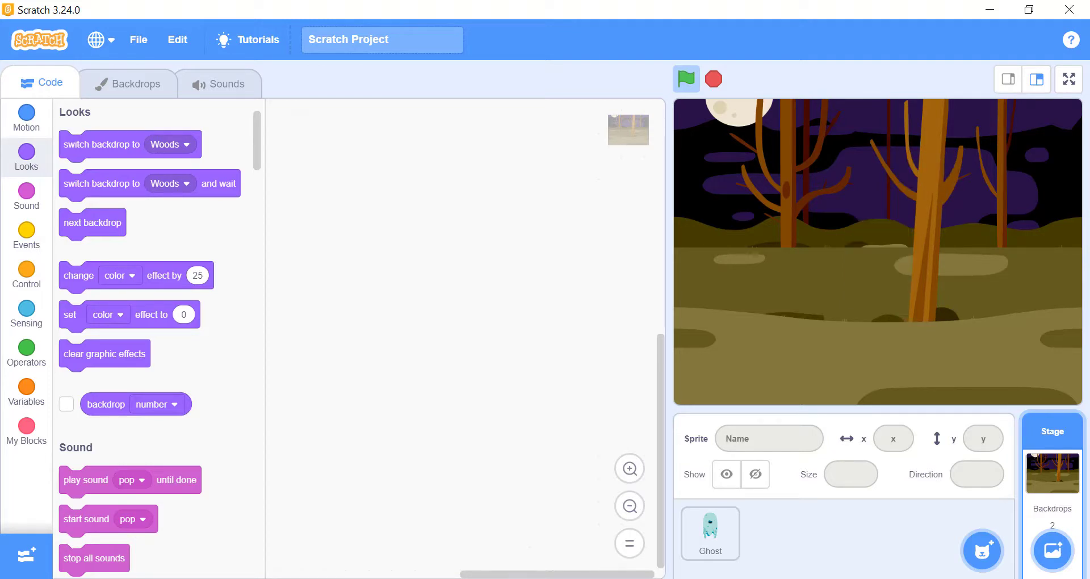
pyautogui.click(685, 78)
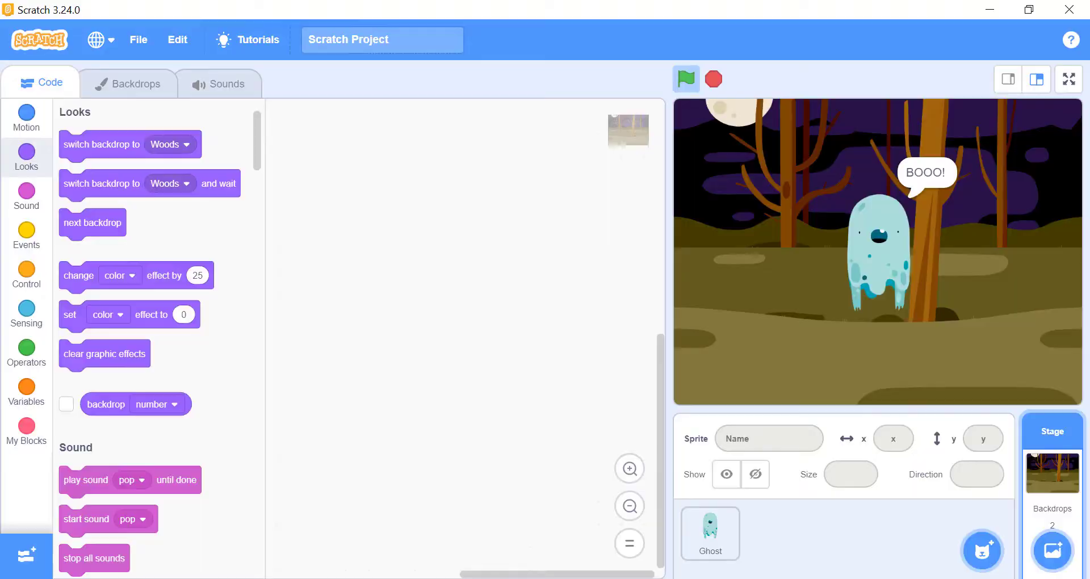
pyautogui.click(227, 83)
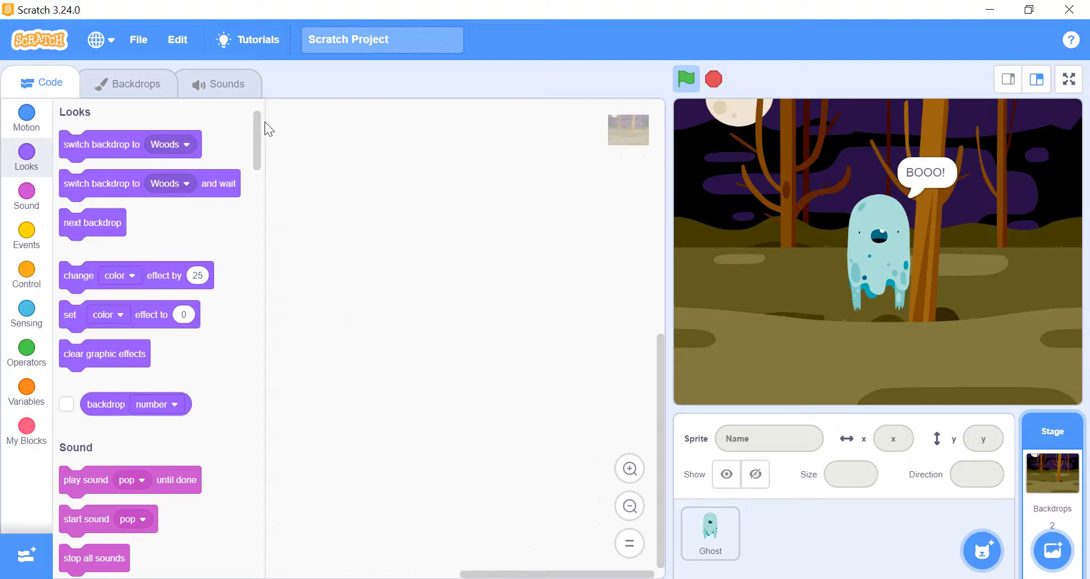
pyautogui.click(218, 83)
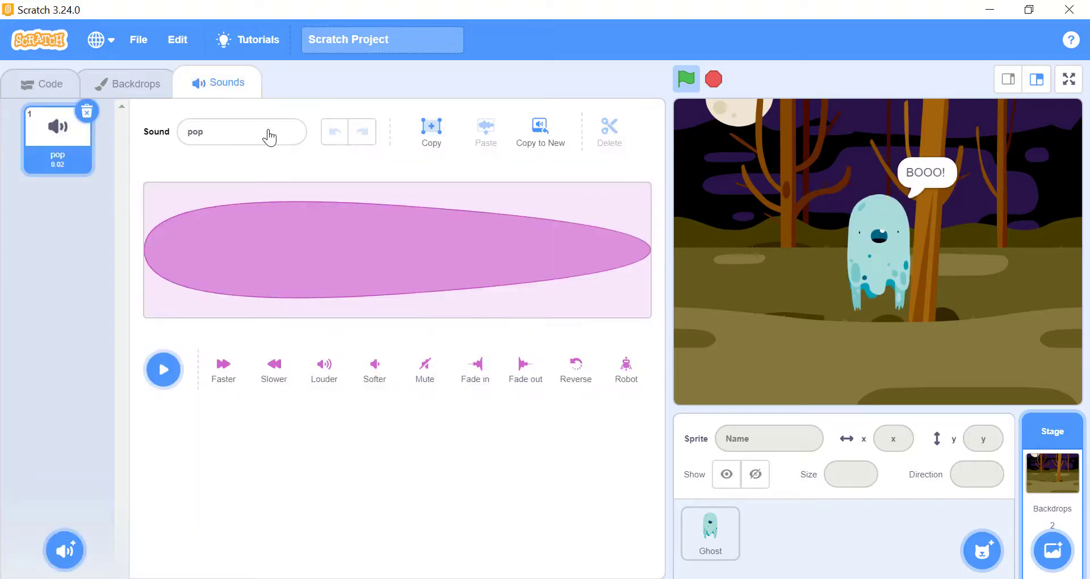
# Add a Ball sprite, then return to the Ghost sprite's space ripple sound and pick a Drums Conga sprite.
pyautogui.click(708, 532)
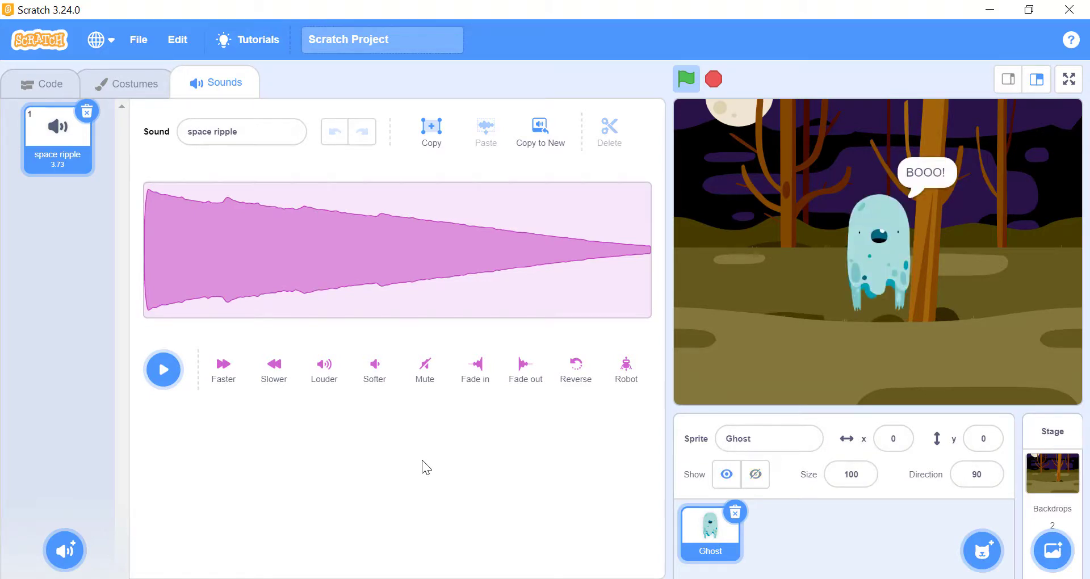
pyautogui.click(397, 250)
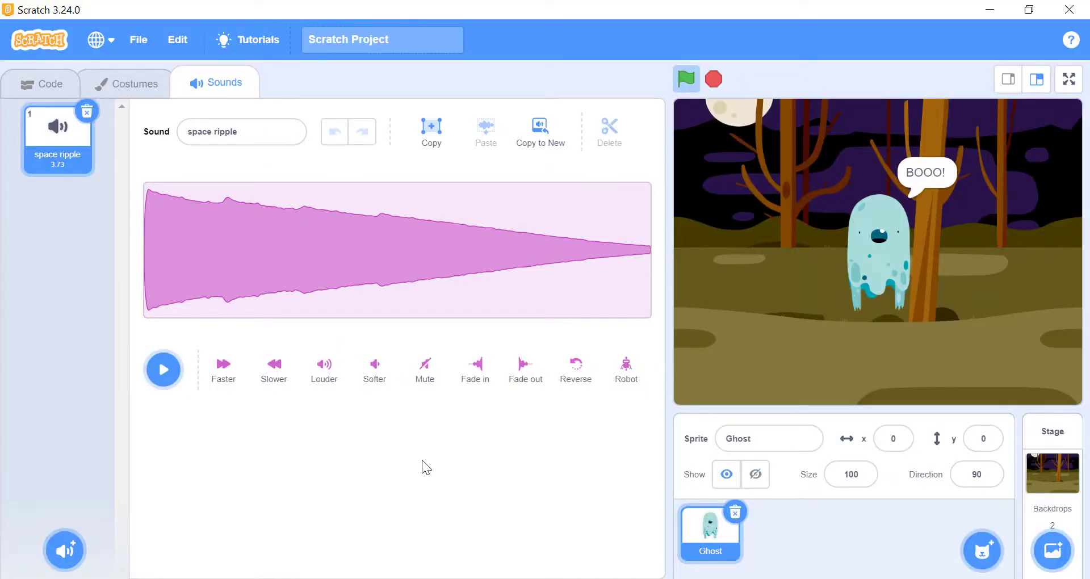
pyautogui.click(777, 532)
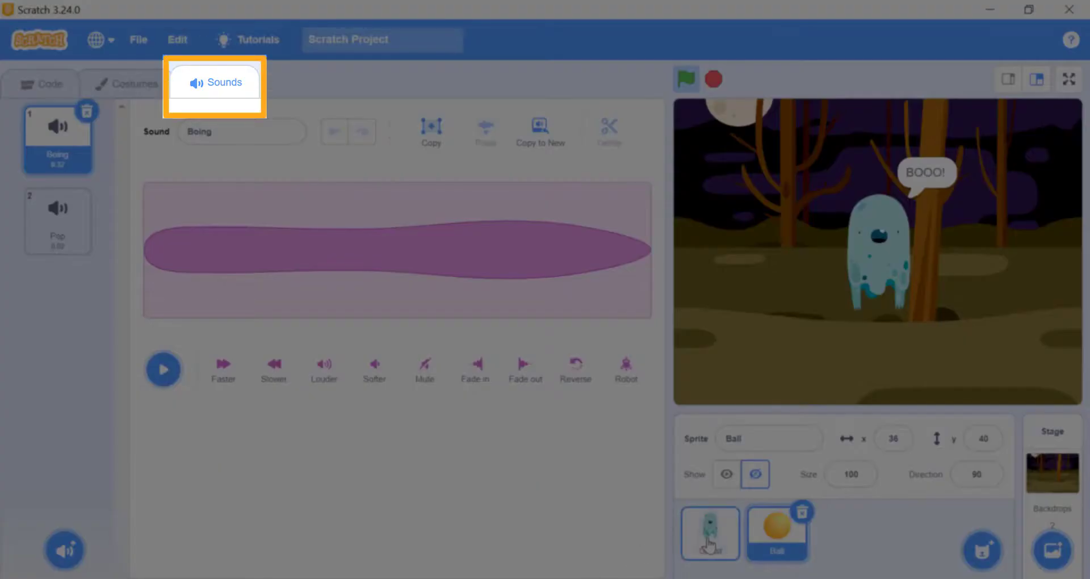
pyautogui.click(710, 531)
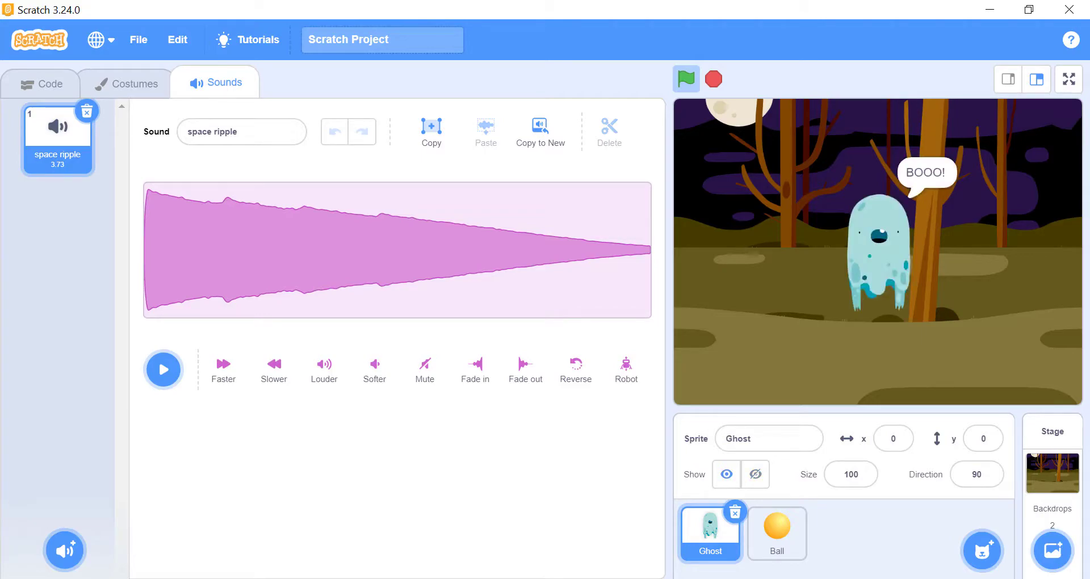
pyautogui.click(65, 550)
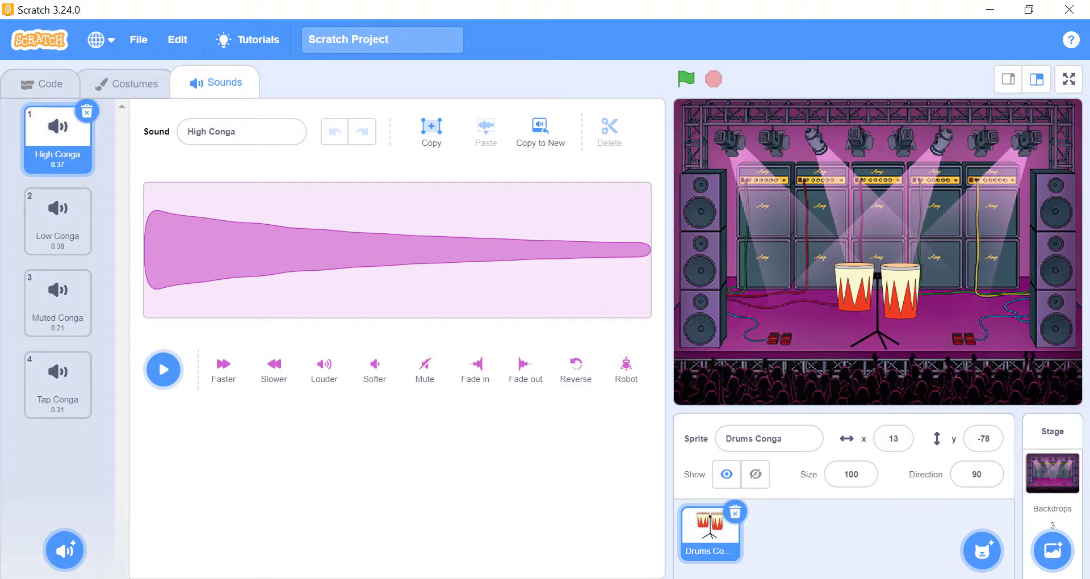
# Select the middle stretch of the High Conga waveform and delete it.
pyautogui.click(307, 265)
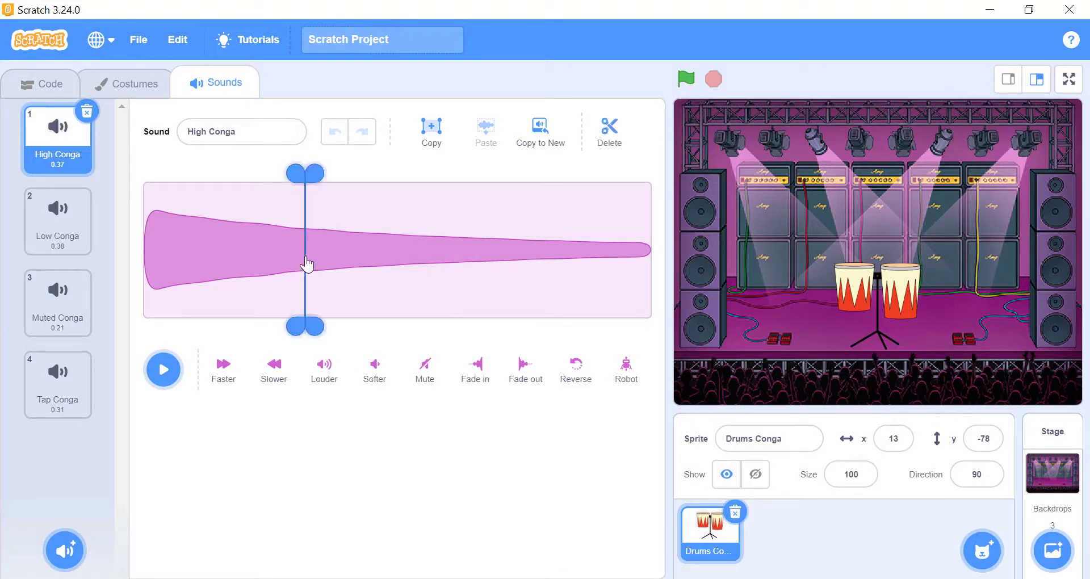
pyautogui.moveTo(305, 262); pyautogui.dragTo(403, 263)
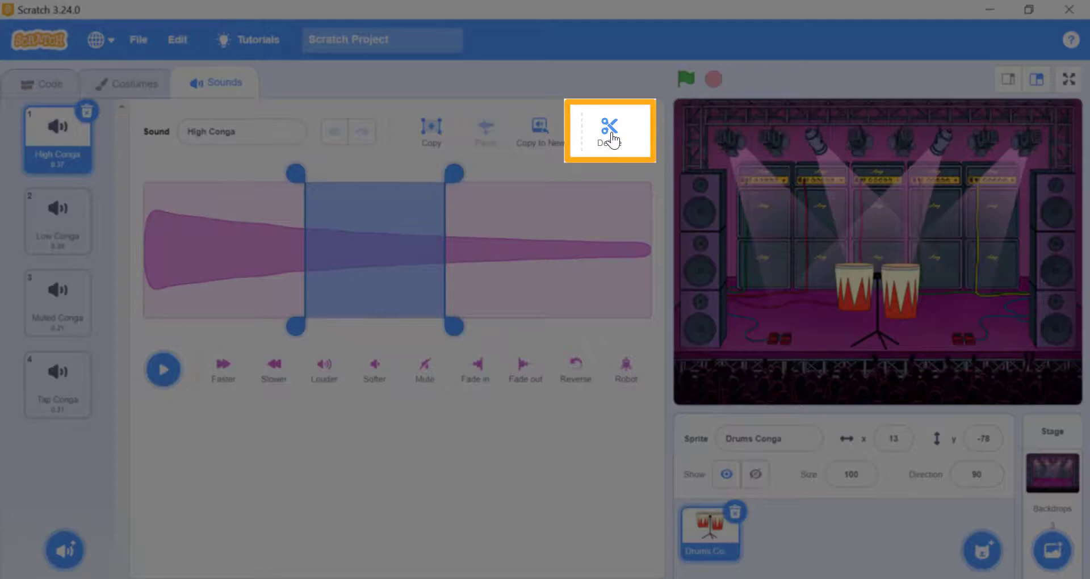
pyautogui.click(610, 130)
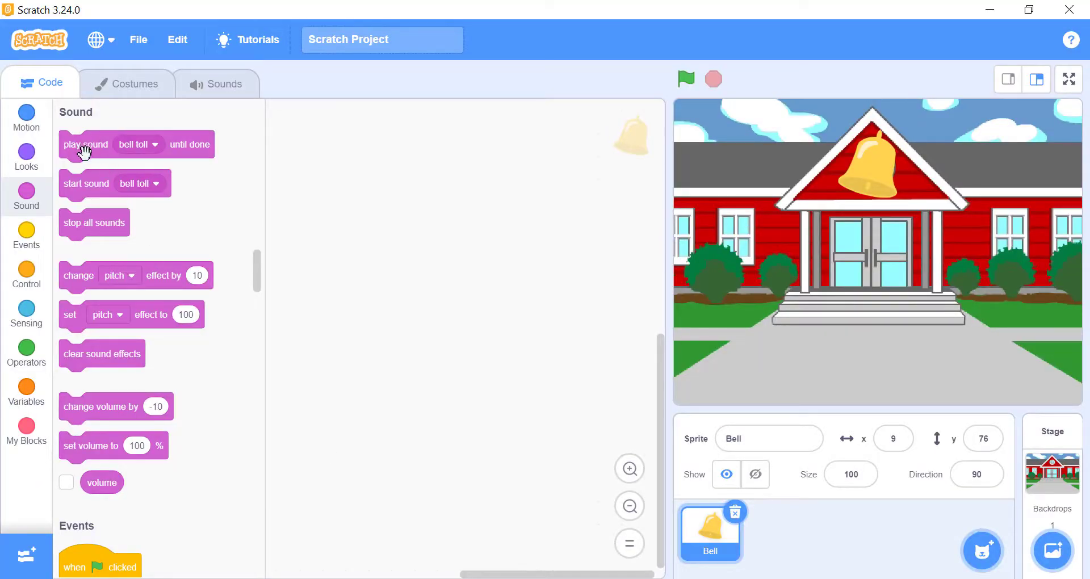
pyautogui.moveTo(86, 184); pyautogui.dragTo(359, 162)
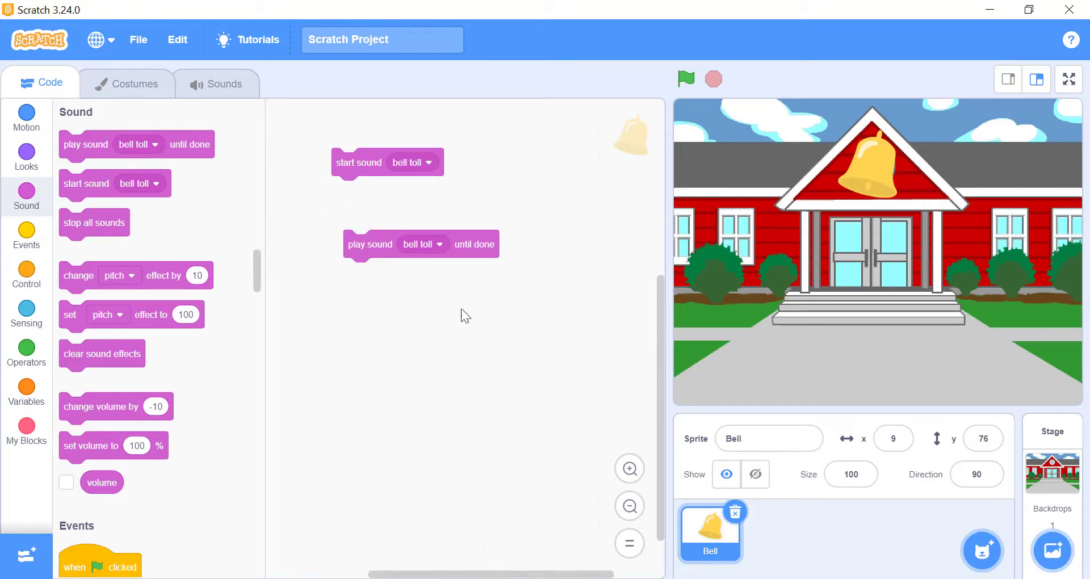
pyautogui.moveTo(469, 323)
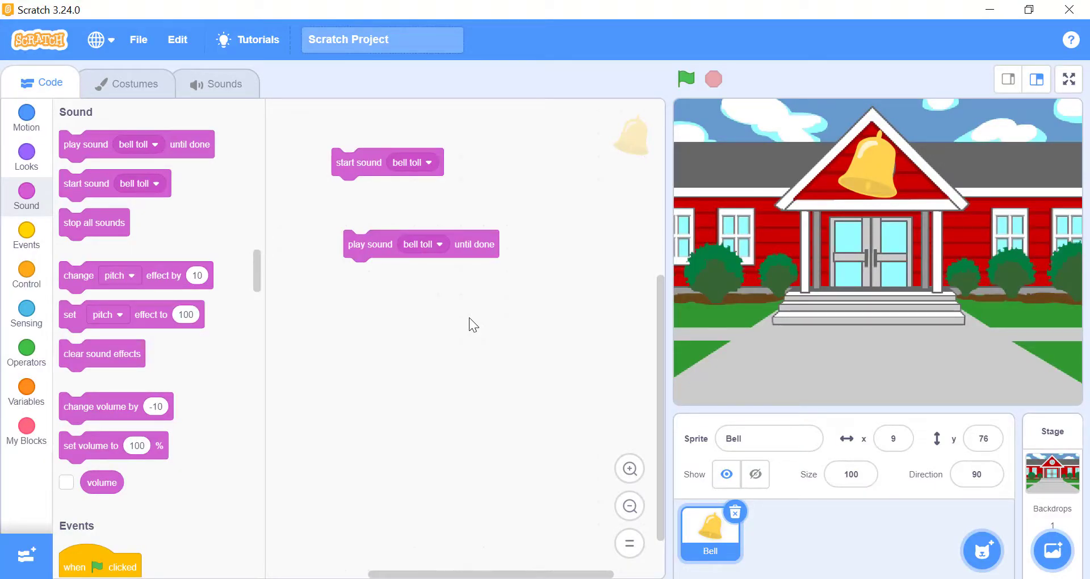
pyautogui.click(359, 162)
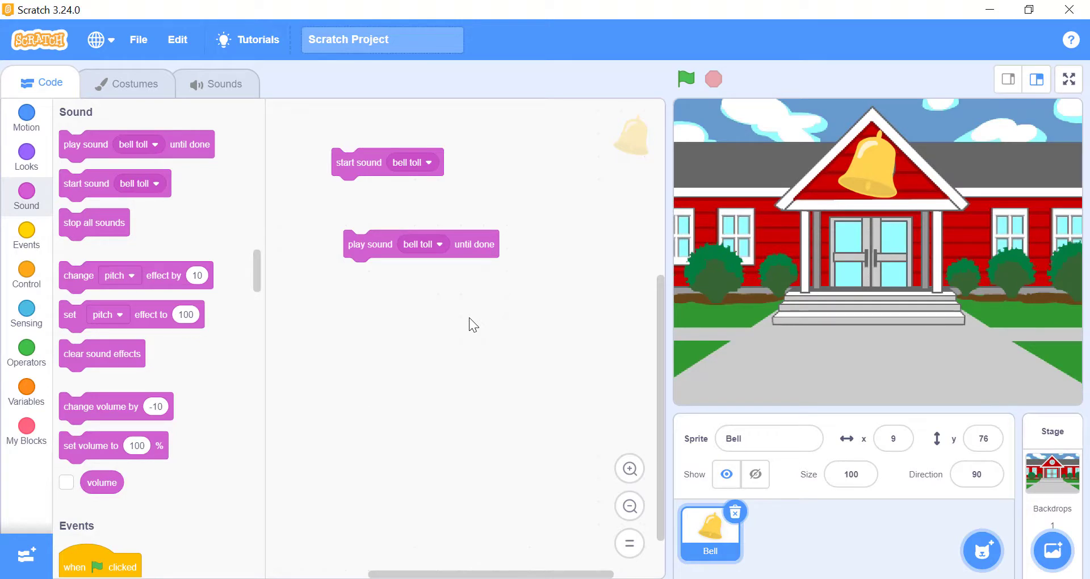
pyautogui.moveTo(146, 249)
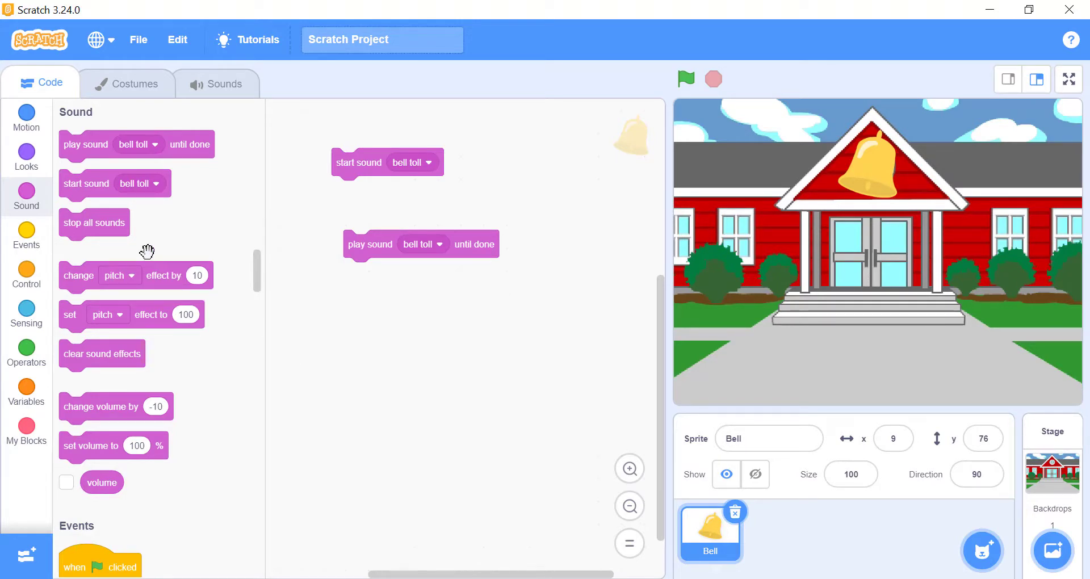
pyautogui.moveTo(98, 222)
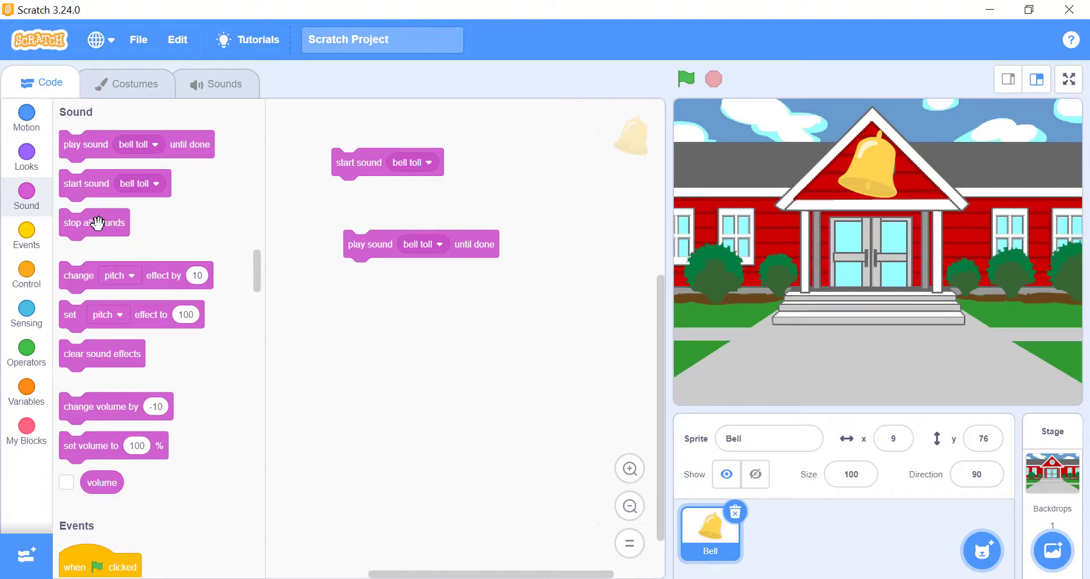
pyautogui.moveTo(94, 223); pyautogui.dragTo(347, 289)
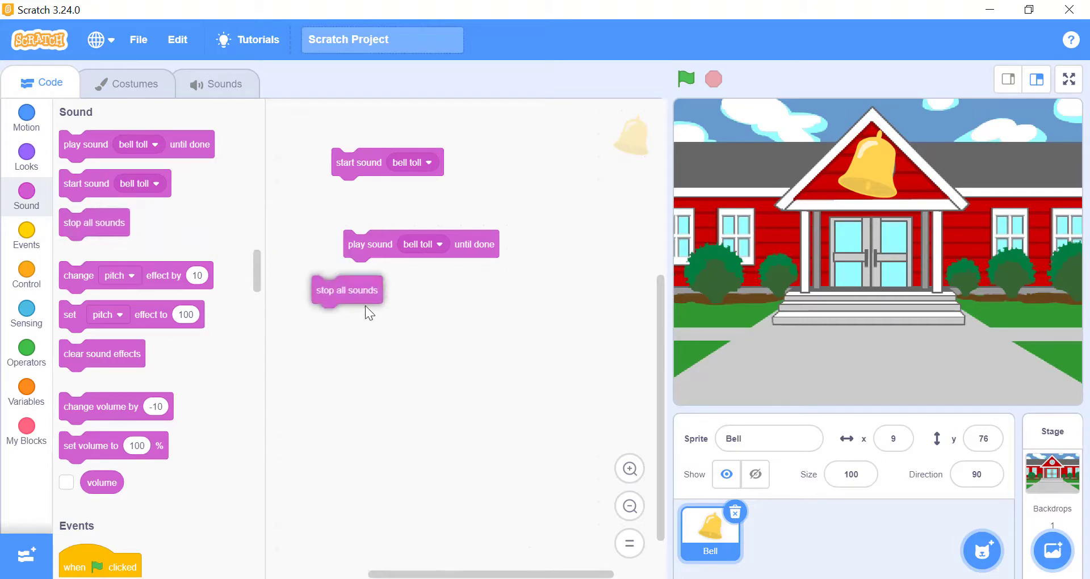
pyautogui.moveTo(347, 290); pyautogui.dragTo(436, 331)
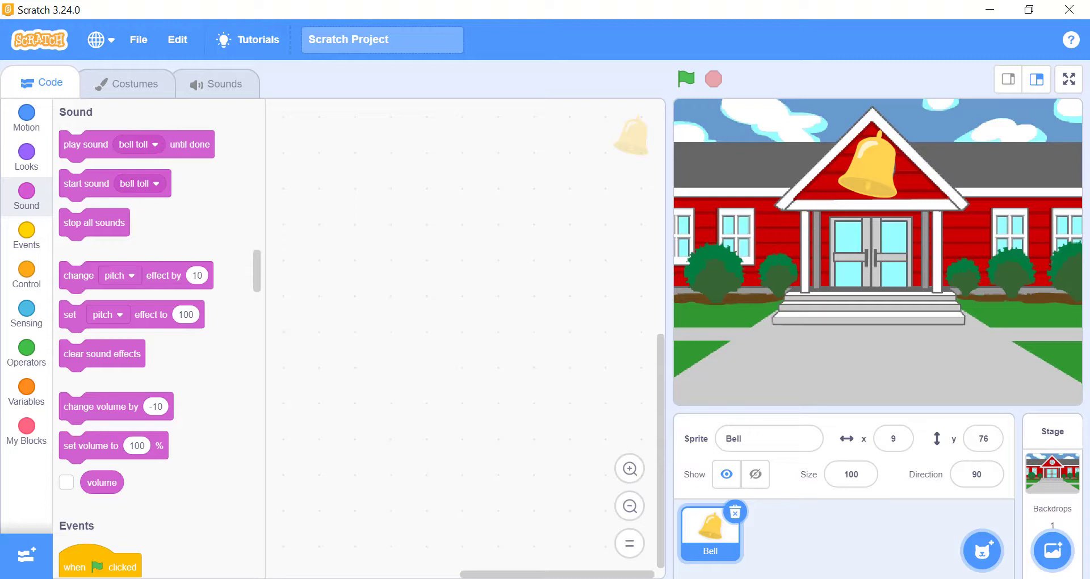
pyautogui.moveTo(297, 529)
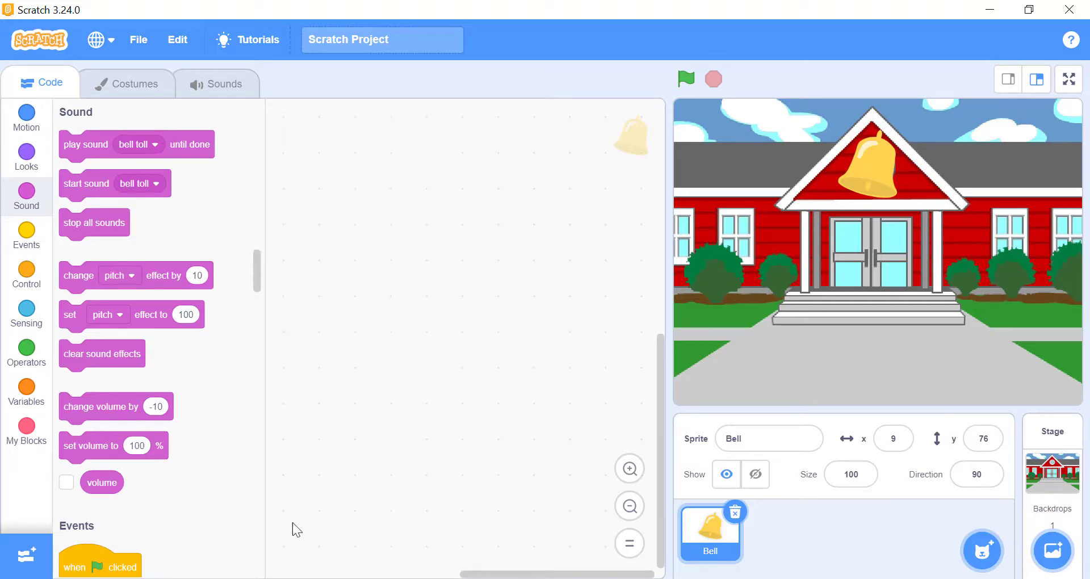
# Show the volume readout (100) on stage and add change volume by -10 and set volume to 100% blocks.
pyautogui.click(66, 481)
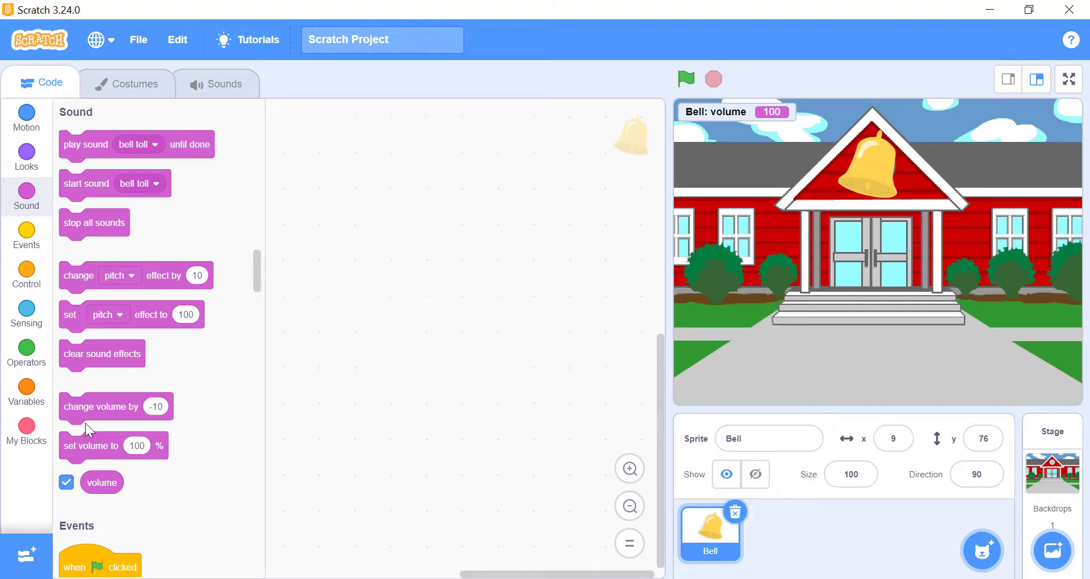
pyautogui.moveTo(101, 406); pyautogui.dragTo(469, 298)
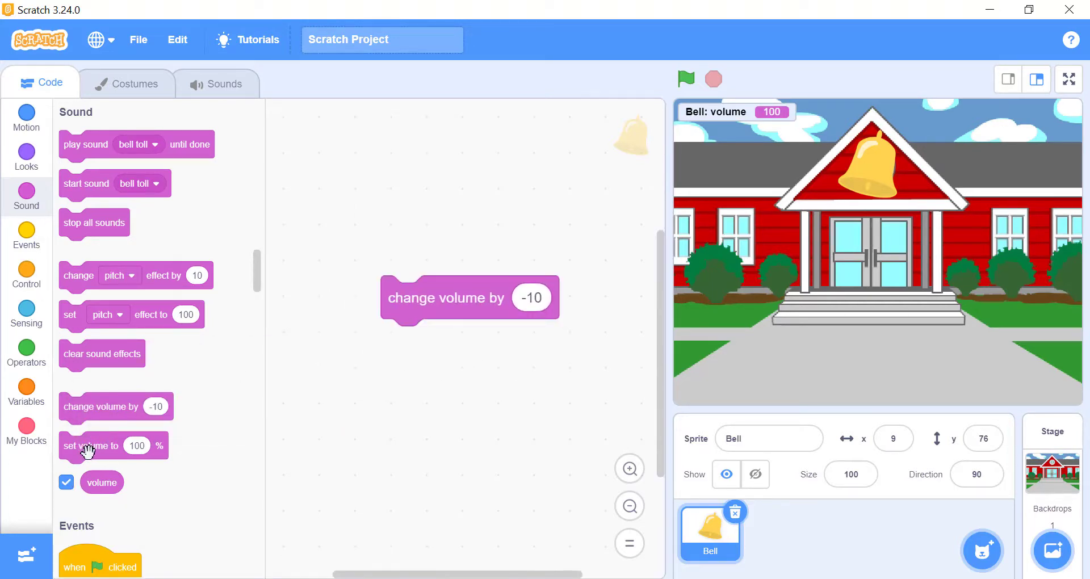
pyautogui.moveTo(89, 445); pyautogui.dragTo(448, 396)
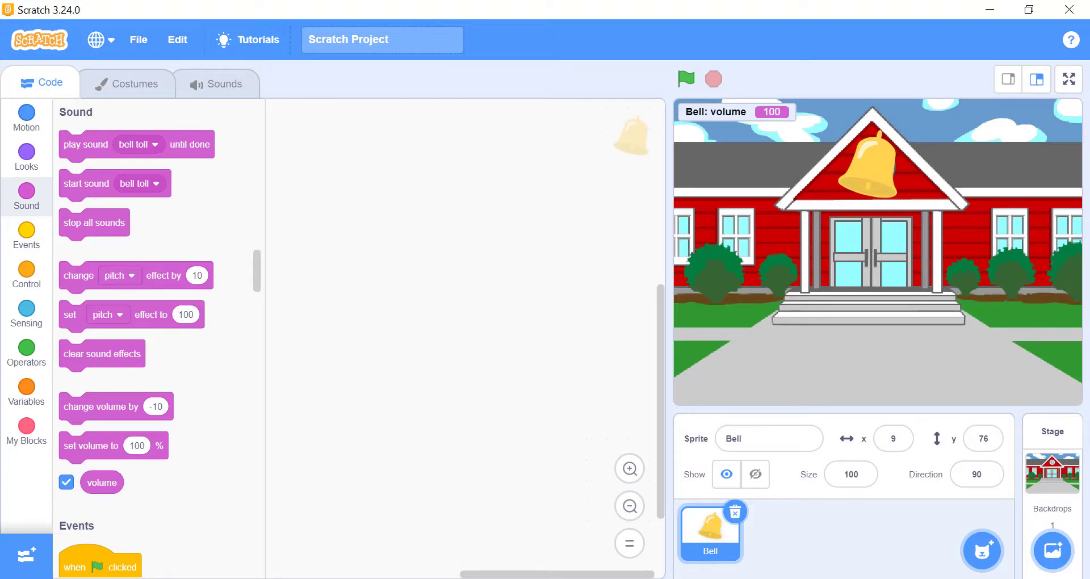
pyautogui.moveTo(83, 298)
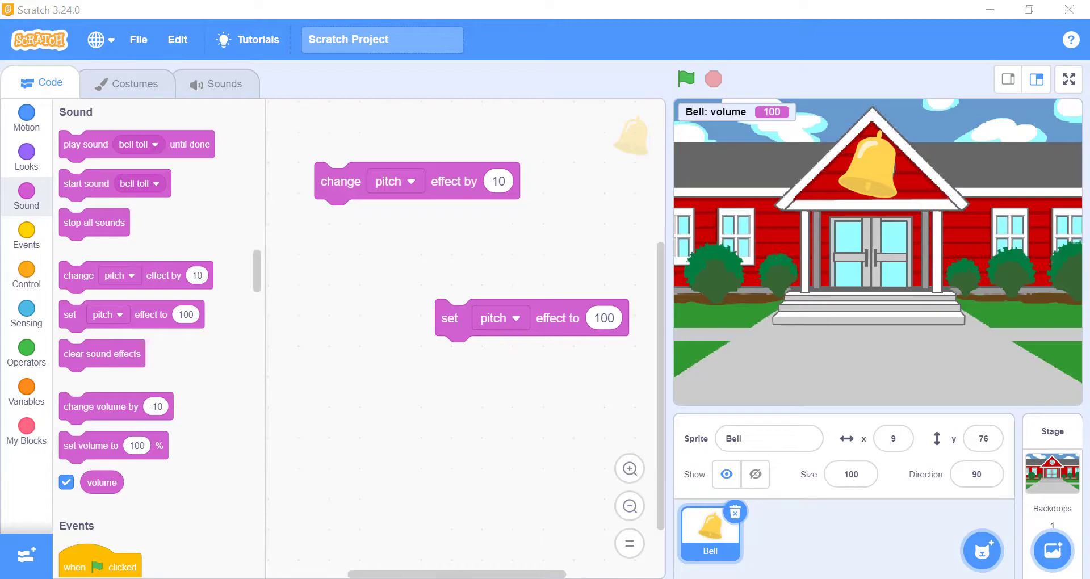
# Add the xylo1 sound to the Bell sprite ahead of bell toll.
pyautogui.click(215, 83)
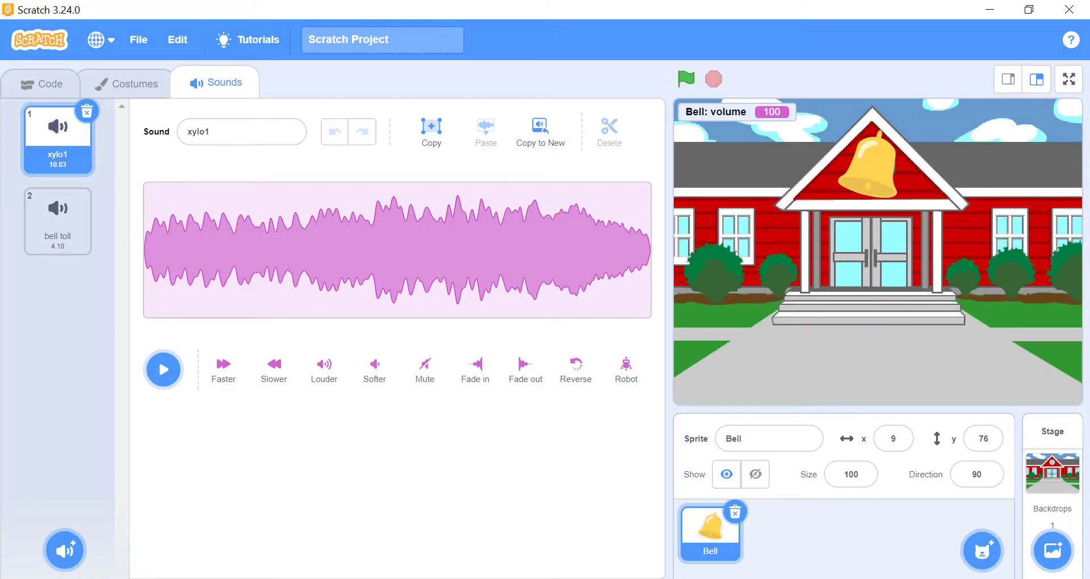
# View the Bell sprite's xylo1 waveform alongside bell toll in the sound editor.
pyautogui.click(625, 368)
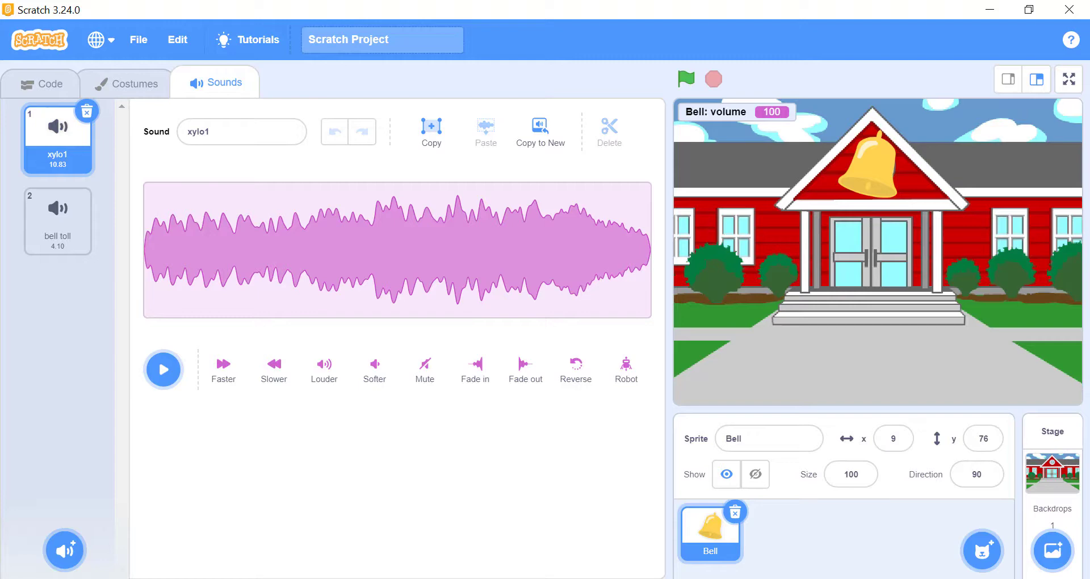
pyautogui.click(575, 364)
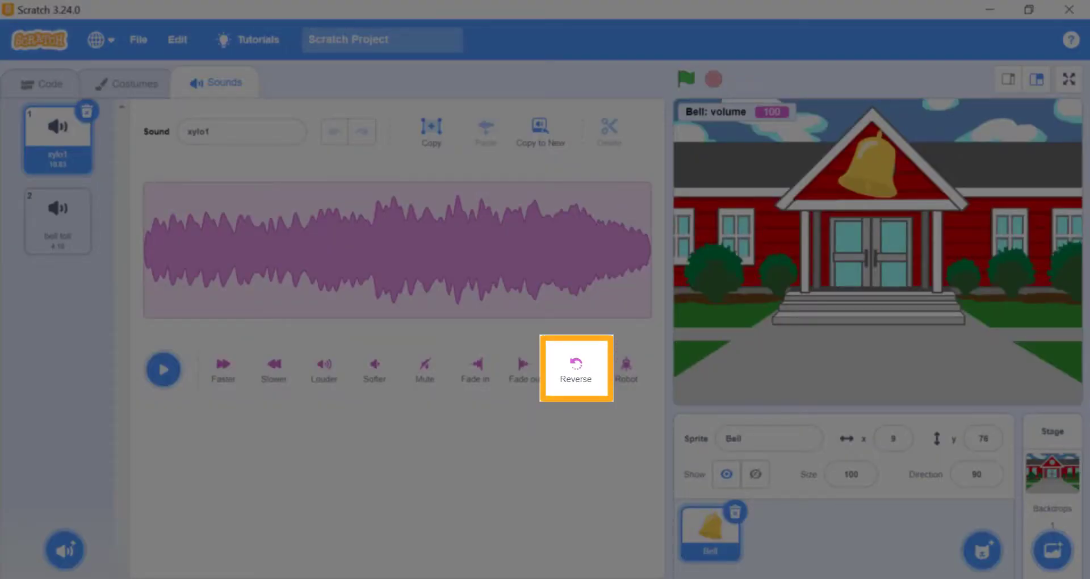
pyautogui.moveTo(475, 367)
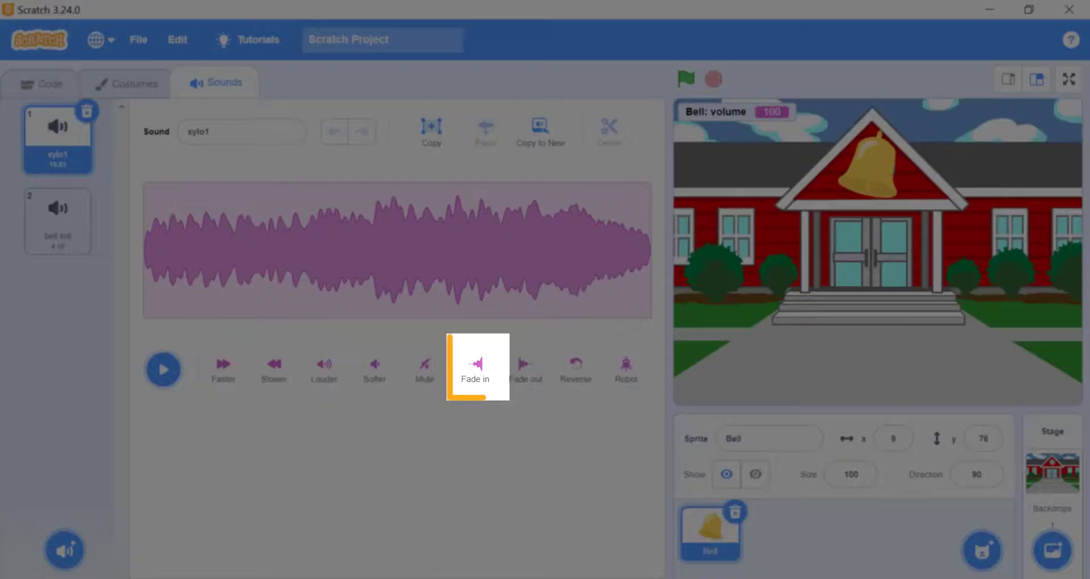